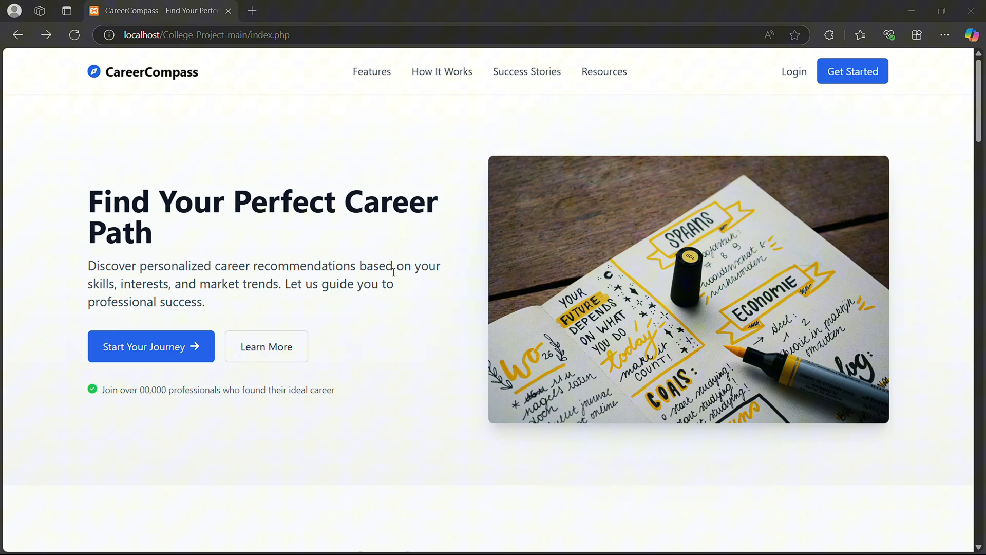
Browse through the landing page sections, then go to the Login page from the navbar.
{"action": "scroll", "scroll_direction": "down", "scroll_amount": 3}
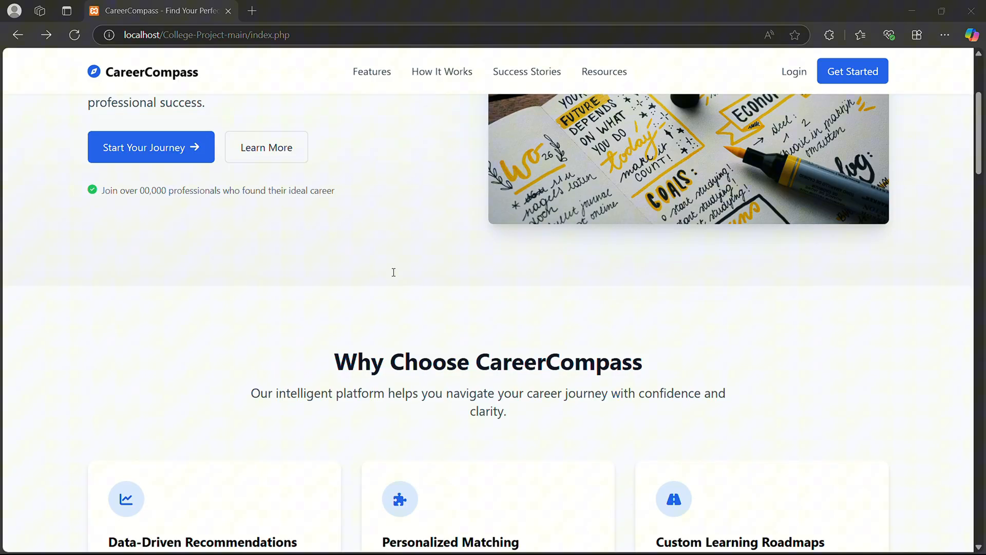
{"action": "scroll", "scroll_direction": "up", "scroll_amount": 3}
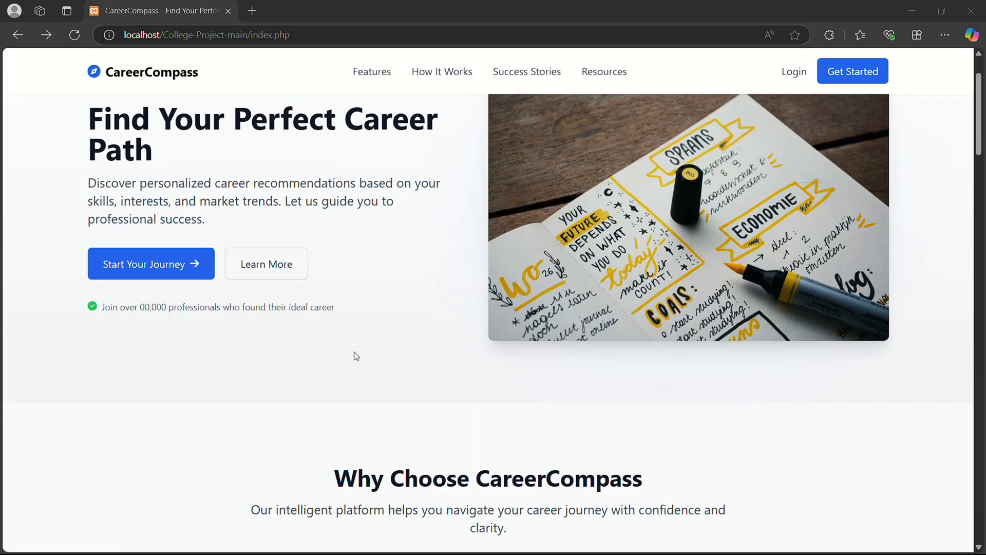
{"action": "scroll", "scroll_direction": "down", "scroll_amount": 3}
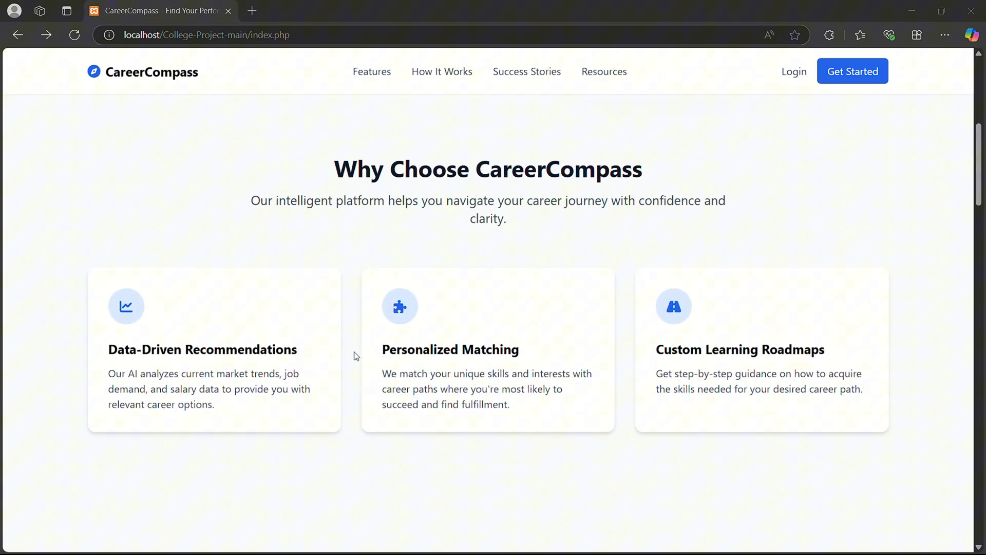
{"action": "scroll", "scroll_direction": "down", "scroll_amount": 3}
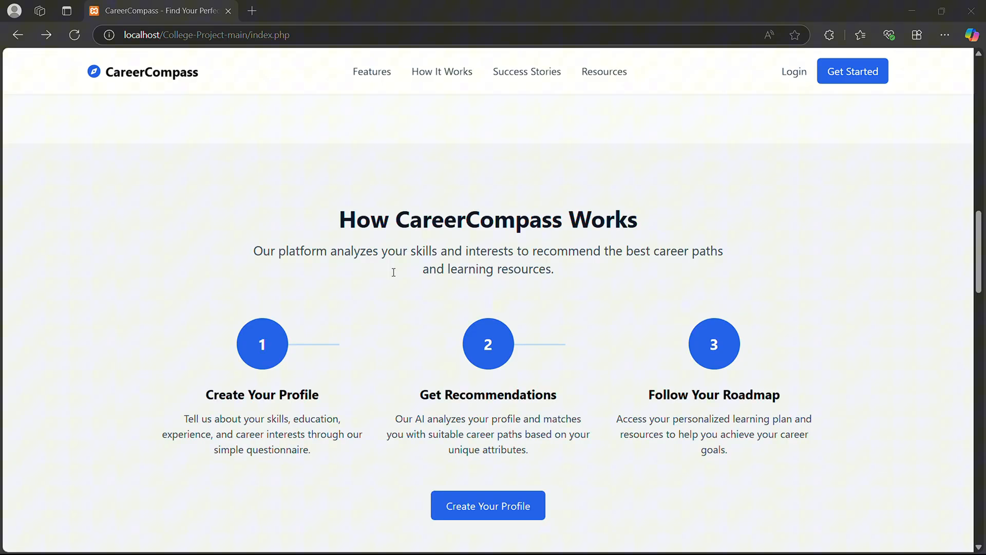
{"action": "scroll", "scroll_direction": "down", "scroll_amount": 3}
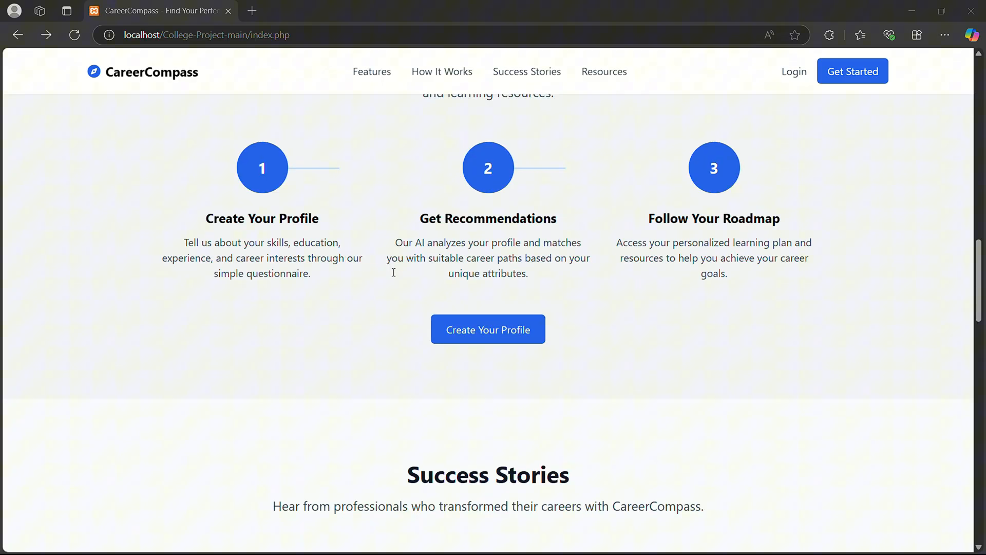
{"action": "scroll", "scroll_direction": "down", "scroll_amount": 3}
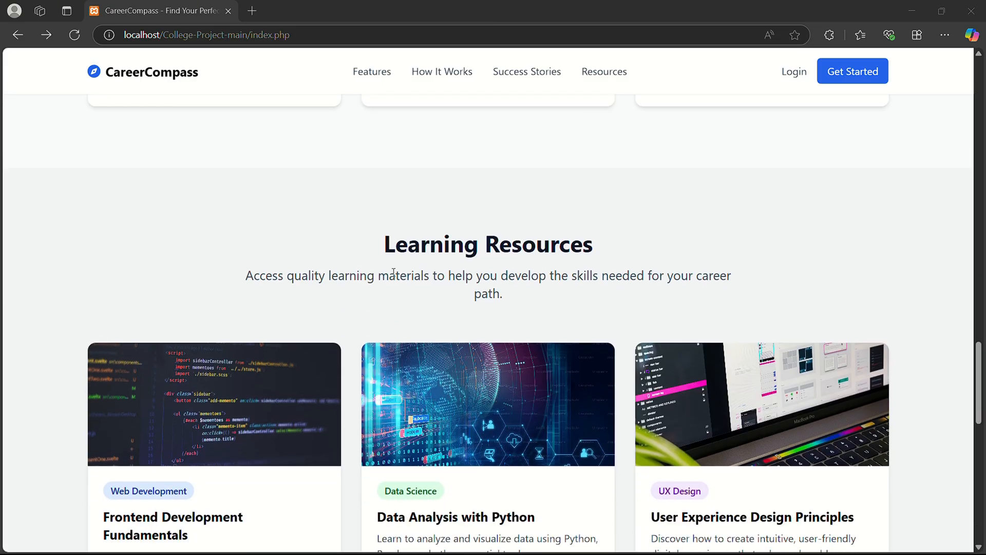
{"action": "scroll", "scroll_direction": "down", "scroll_amount": 3}
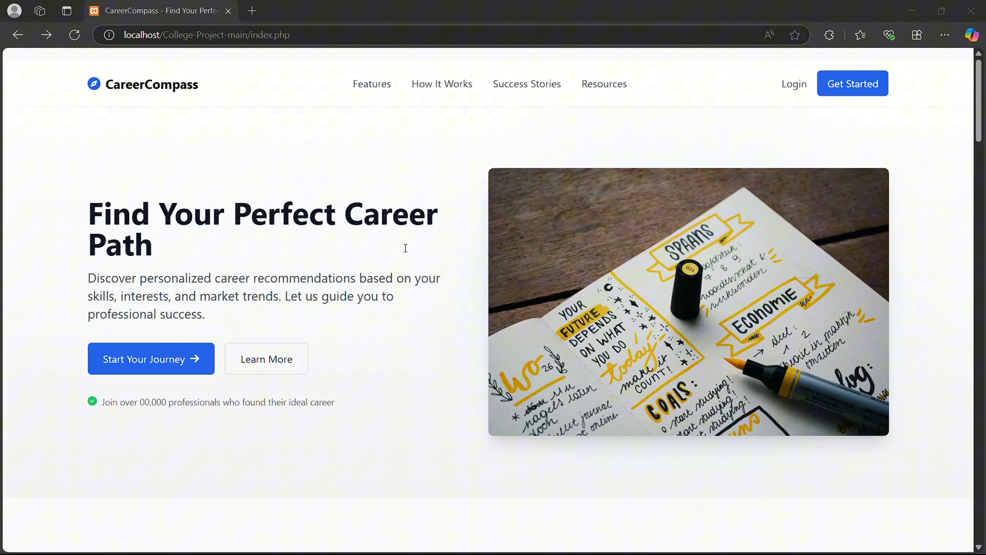
{"action": "mouse_move", "coordinate": [794, 71]}
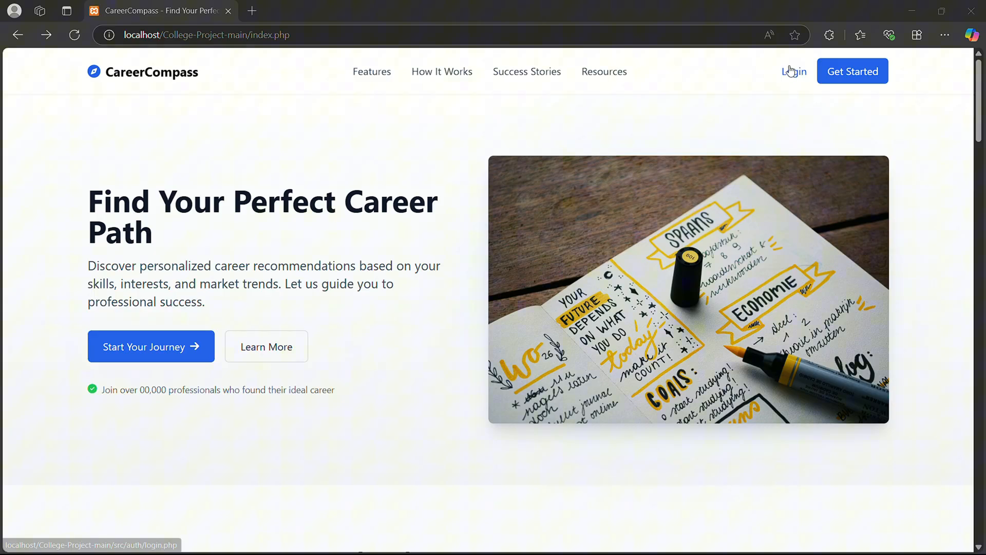
{"action": "left_click", "coordinate": [793, 71]}
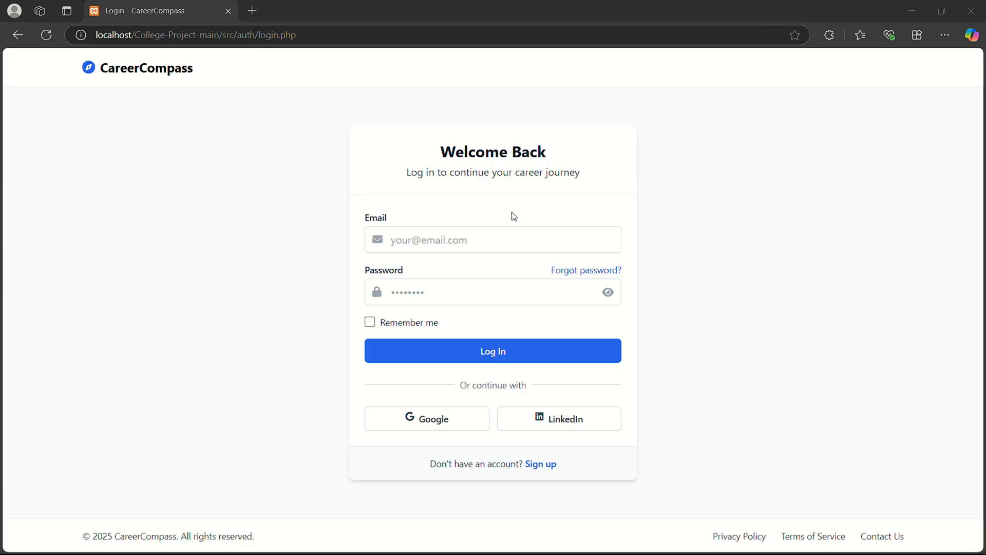
{"action": "left_click", "coordinate": [539, 464]}
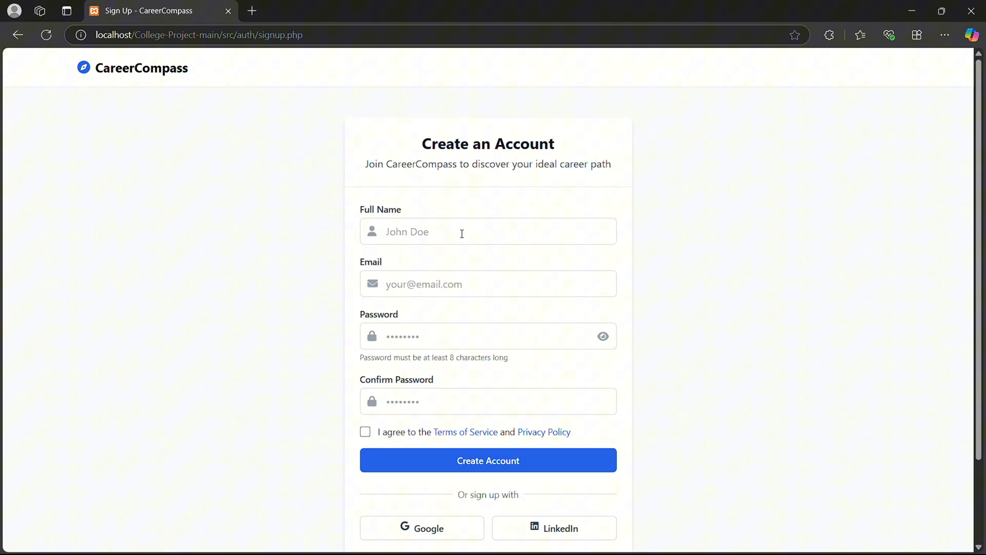
{"action": "type", "text": "A"}
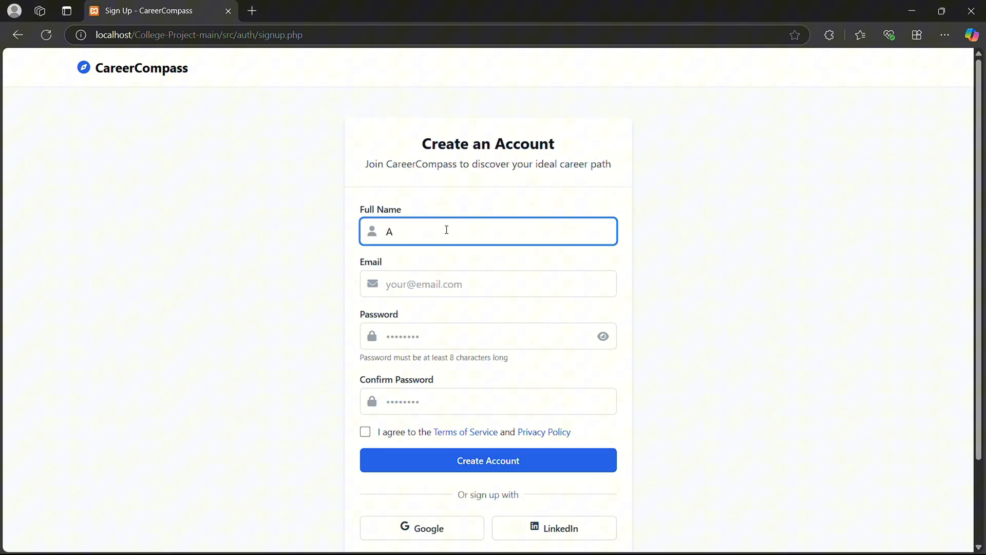
{"action": "type", "text": "yush"}
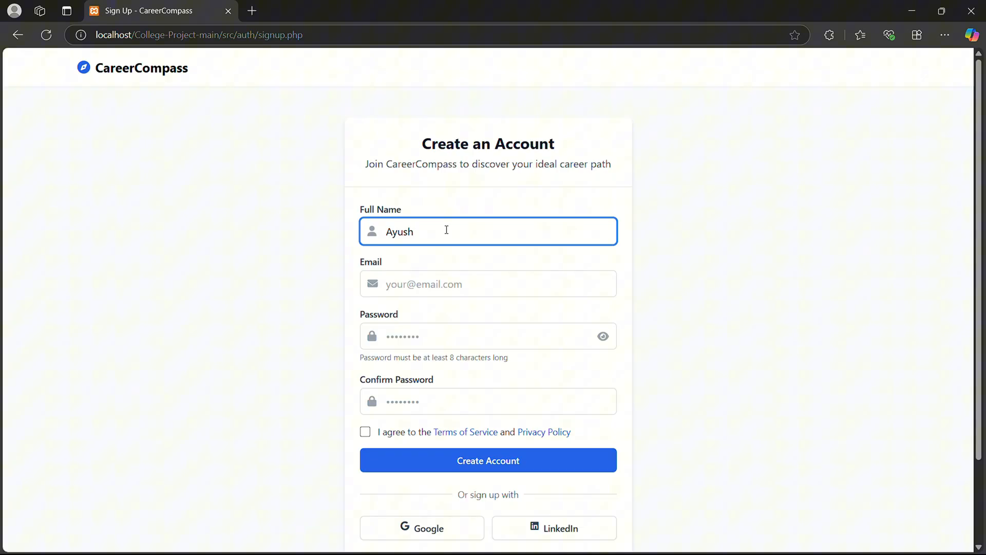
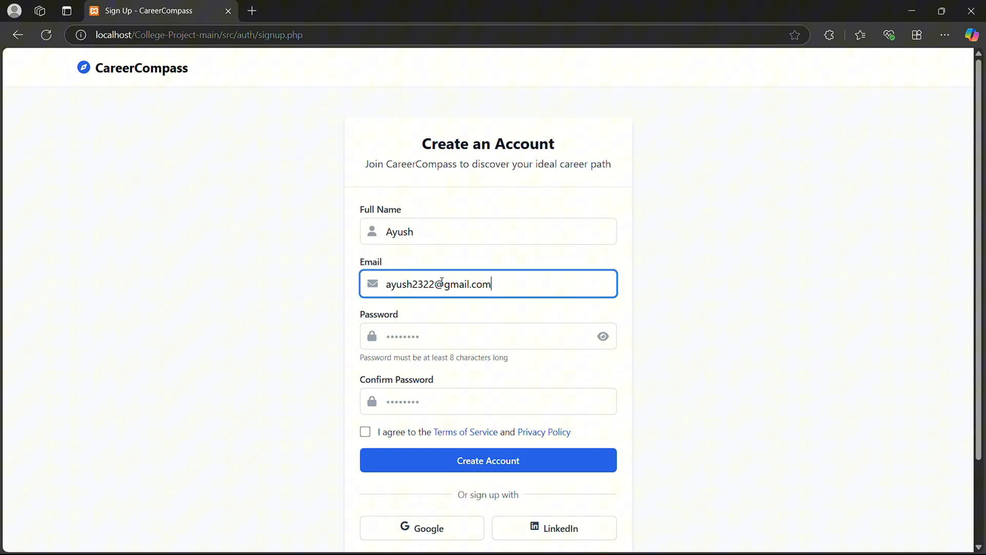
Fill Password and Confirm Password, accept the terms, and submit Create Account.
{"action": "left_click", "coordinate": [487, 336]}
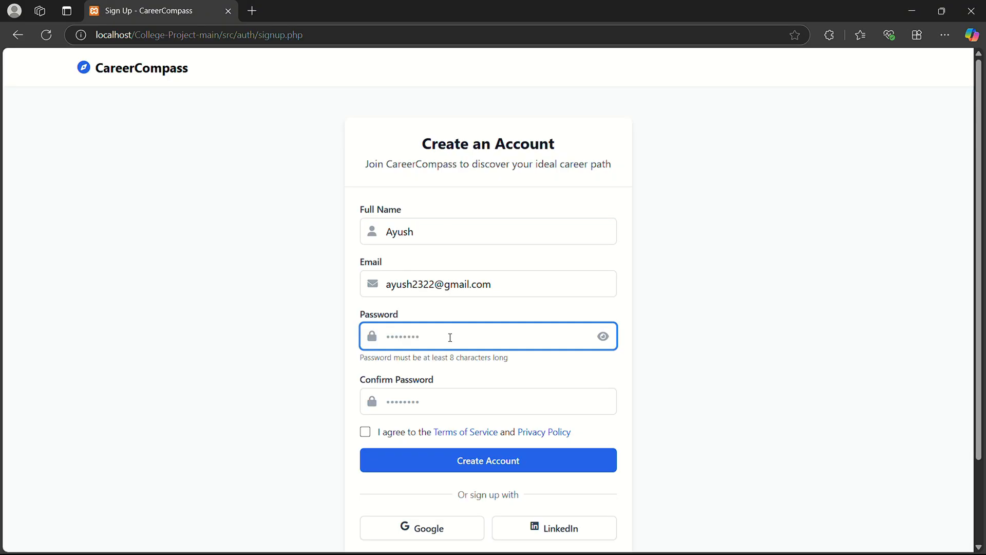
{"action": "left_click", "coordinate": [601, 336]}
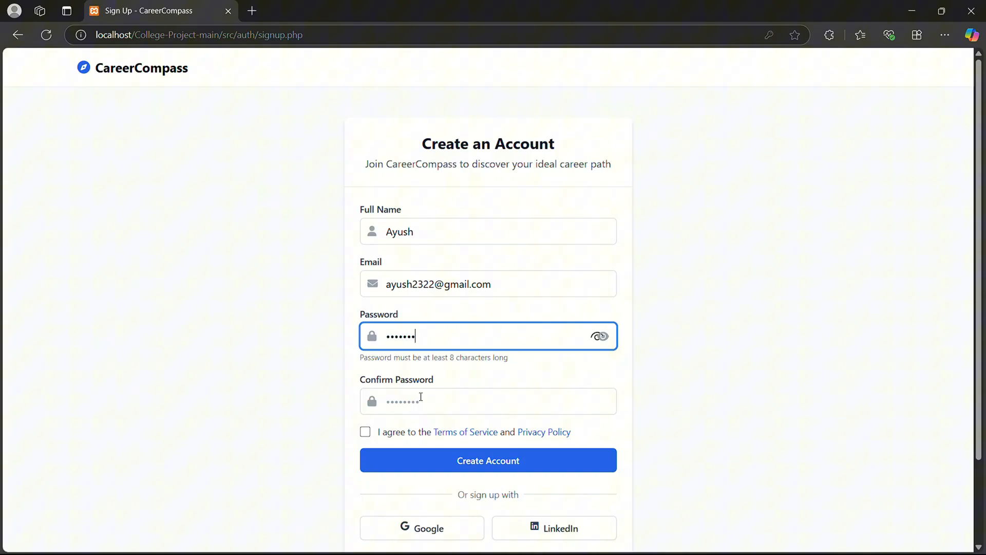
{"action": "left_click", "coordinate": [487, 402]}
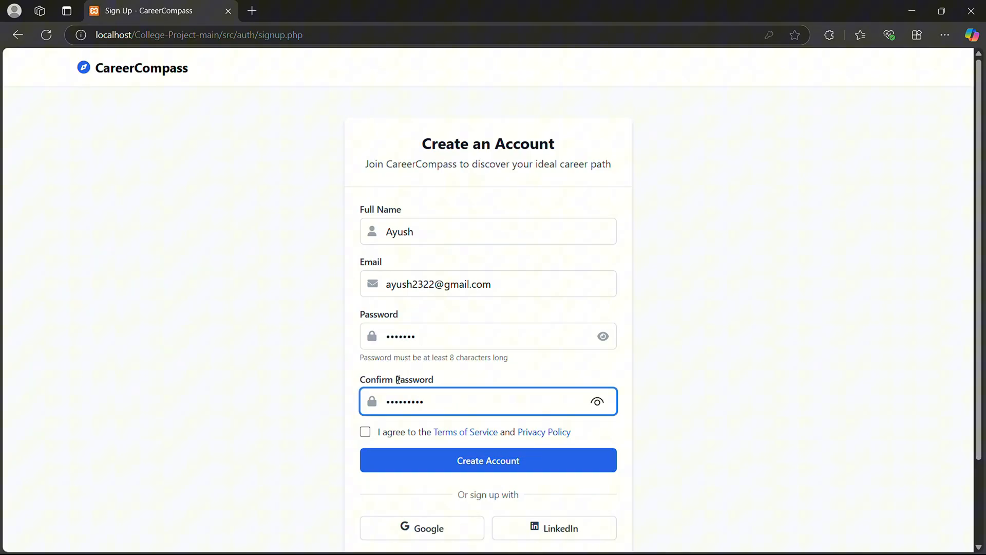
{"action": "left_click", "coordinate": [487, 336]}
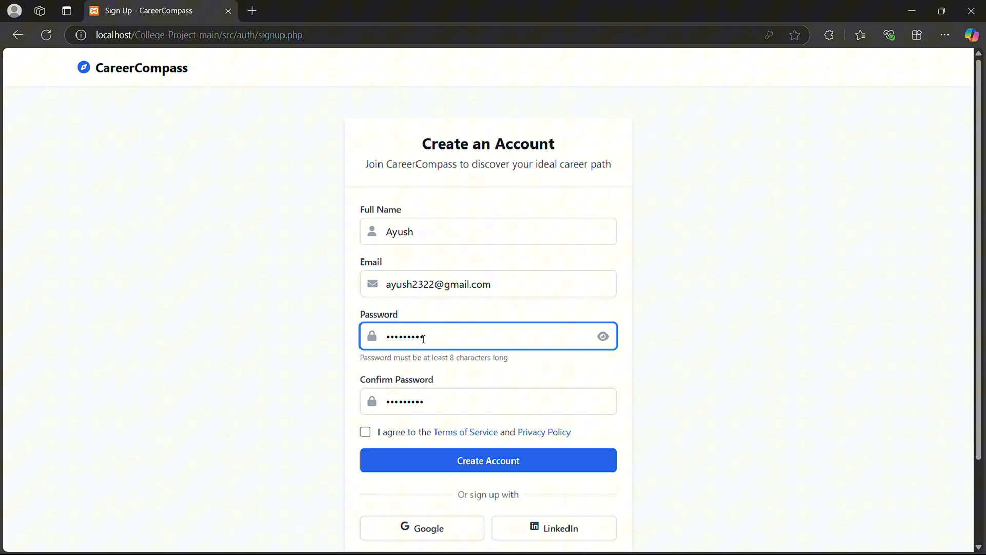
{"action": "left_click", "coordinate": [366, 431]}
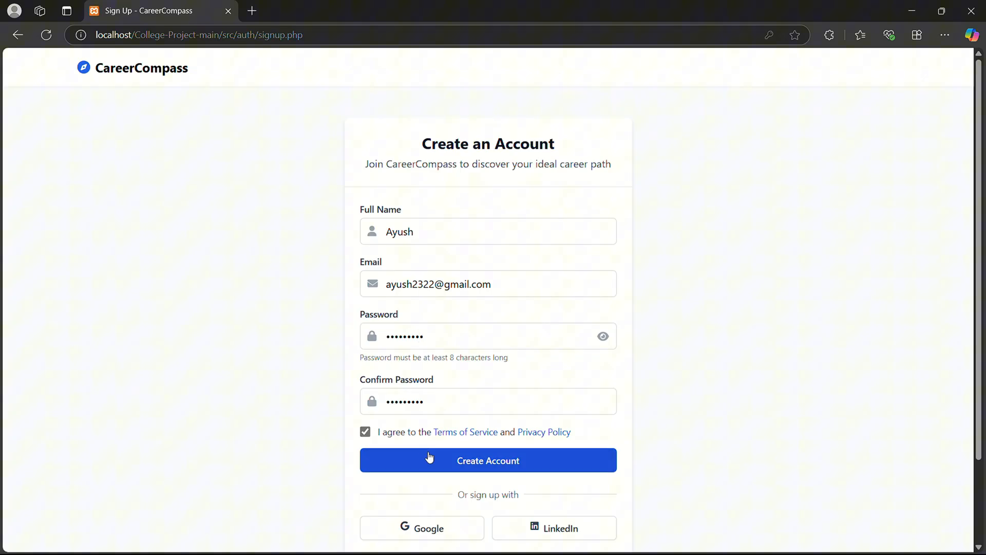
{"action": "left_click", "coordinate": [487, 461]}
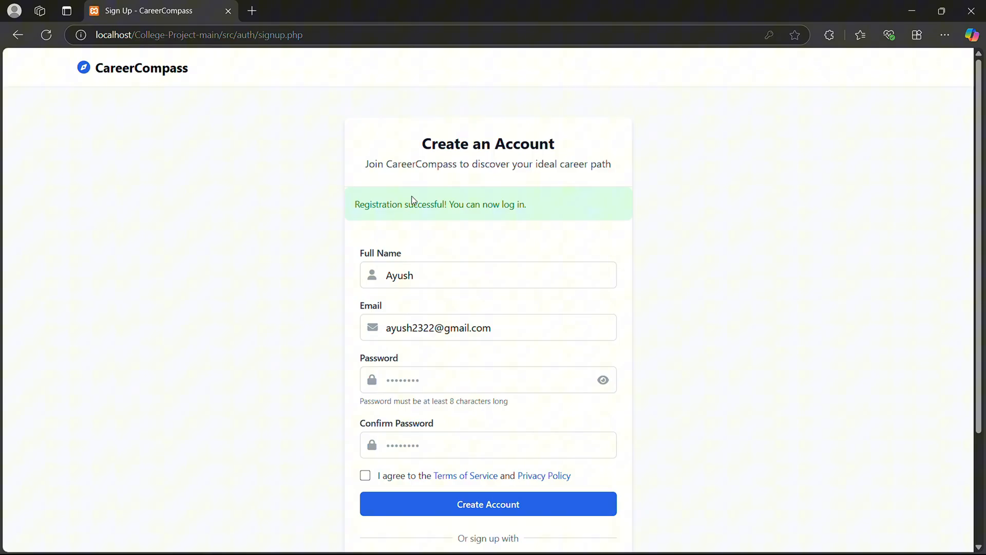
Sign in, enter Software development as the career field, and start the assessment.
{"action": "left_click", "coordinate": [487, 504]}
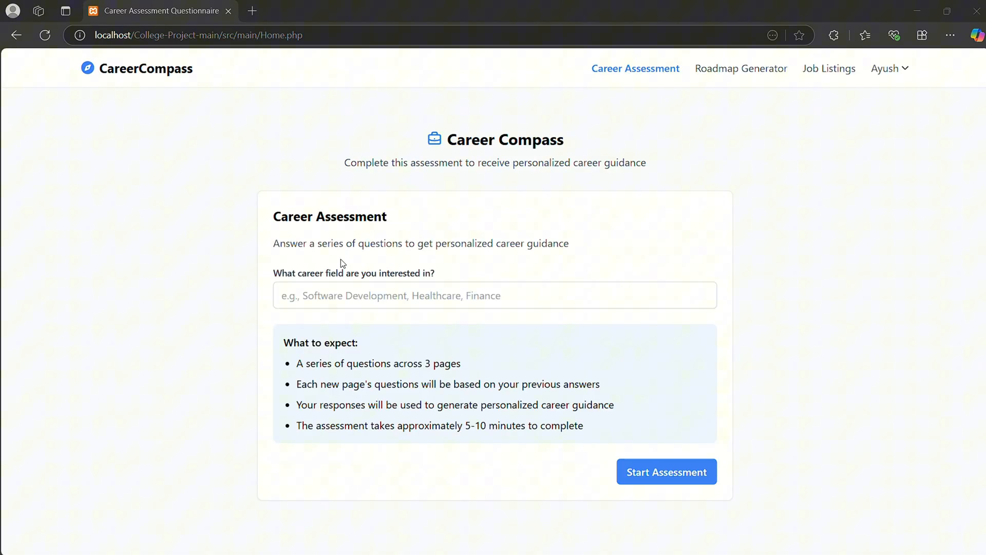
{"action": "mouse_move", "coordinate": [349, 287]}
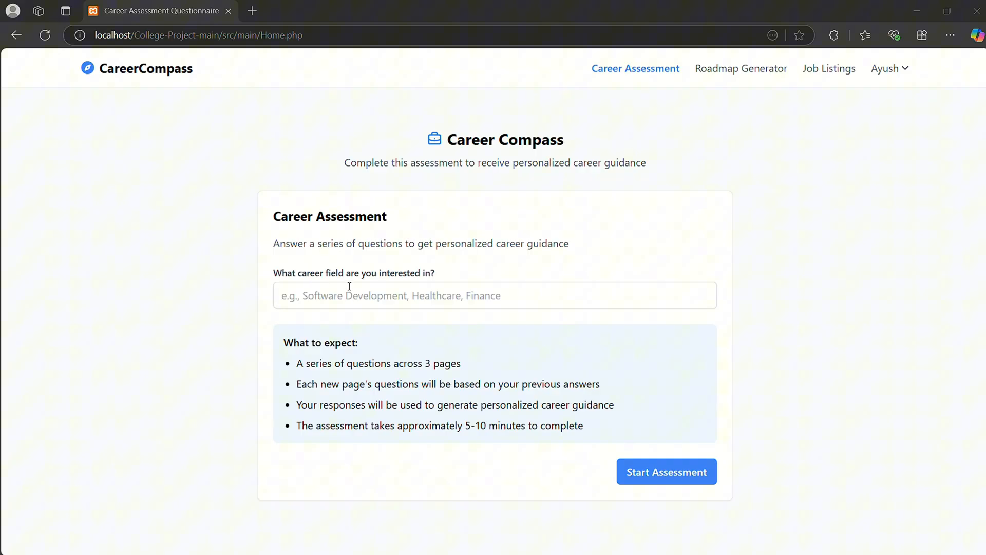
{"action": "left_click", "coordinate": [495, 295]}
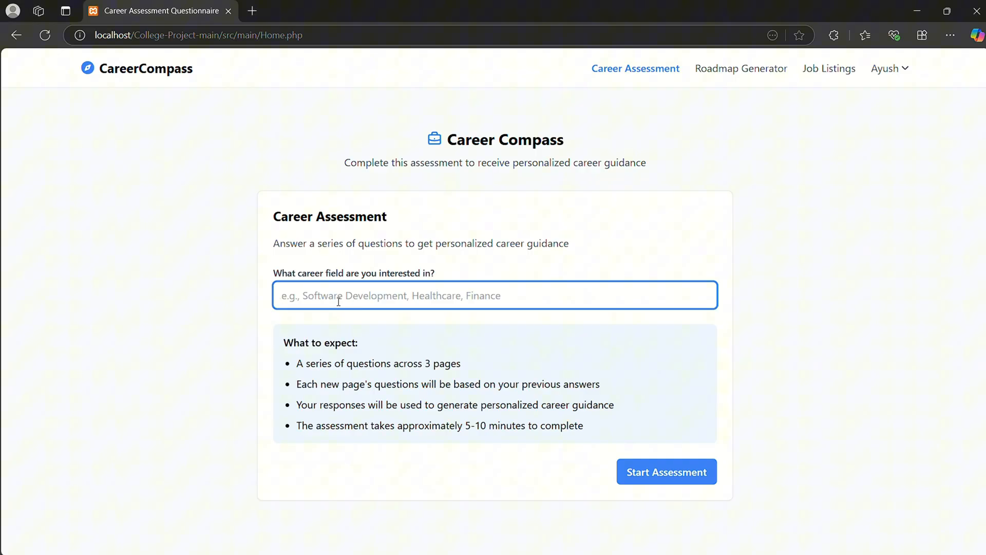
{"action": "type", "text": "Software development"}
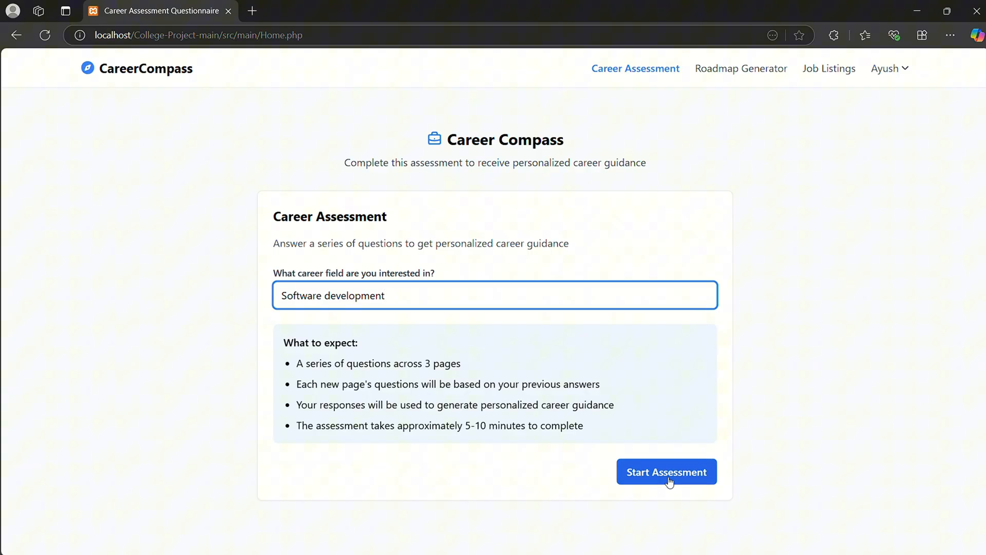
{"action": "left_click", "coordinate": [666, 472]}
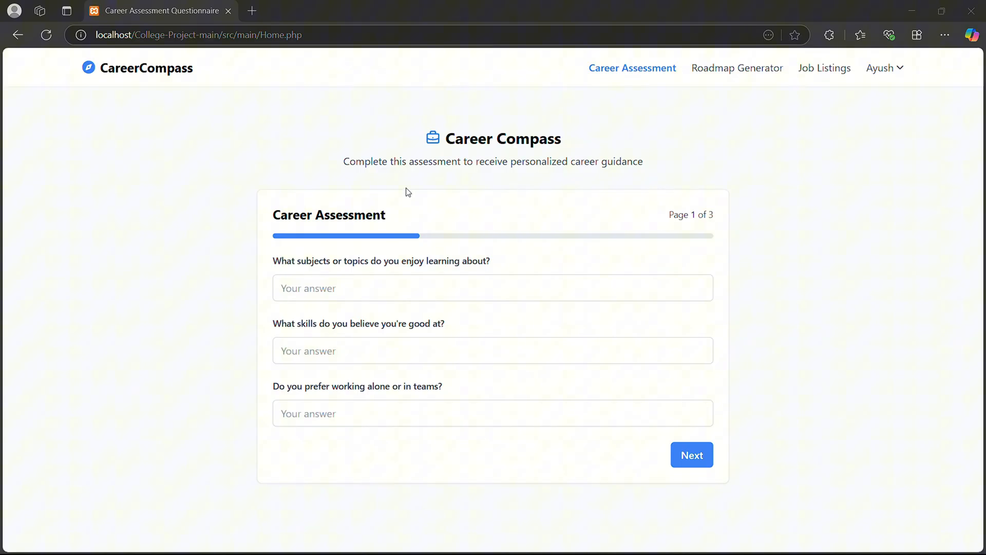
{"action": "mouse_move", "coordinate": [383, 277]}
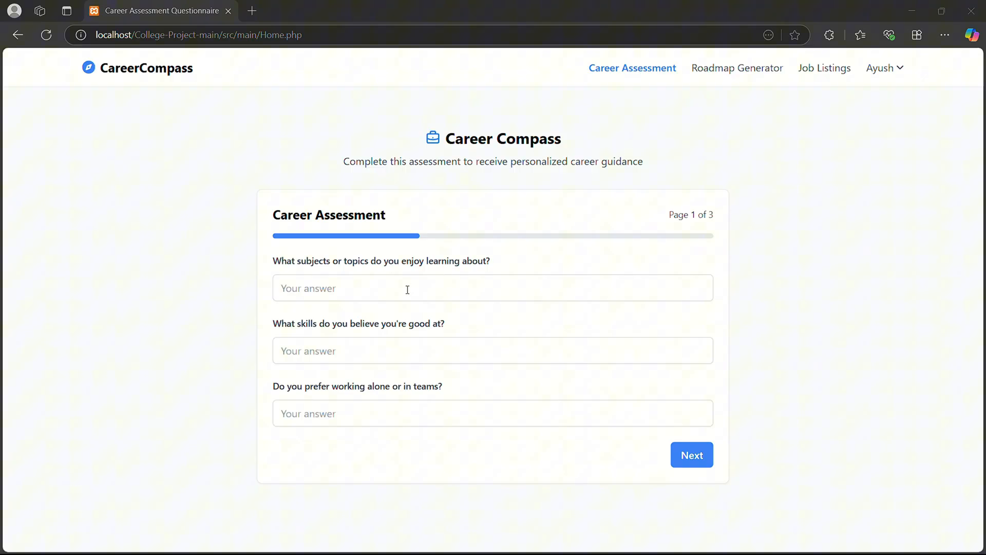
Answer Page 1 with JAVA, coding and a team preference, then submit it with Next.
{"action": "type", "text": "JAVA"}
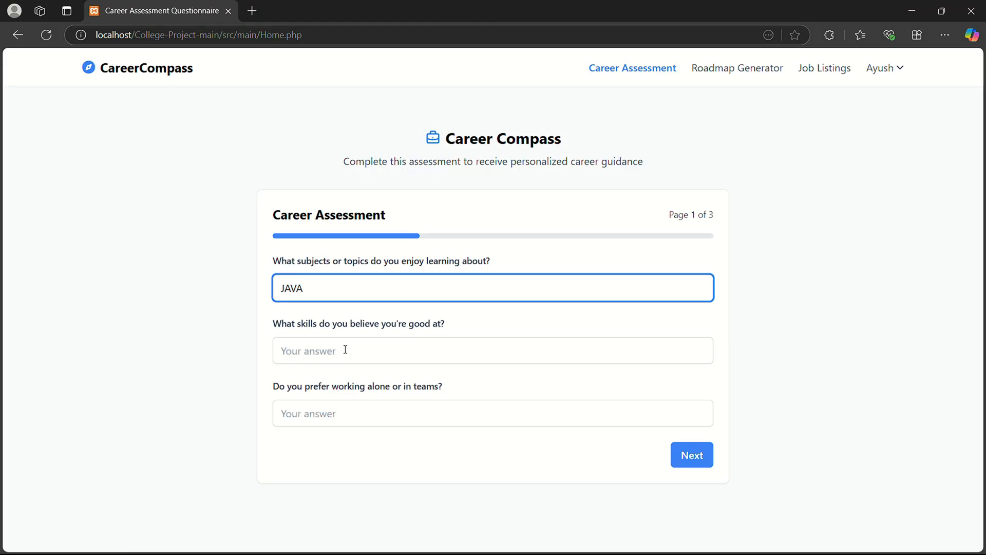
{"action": "type", "text": "d"}
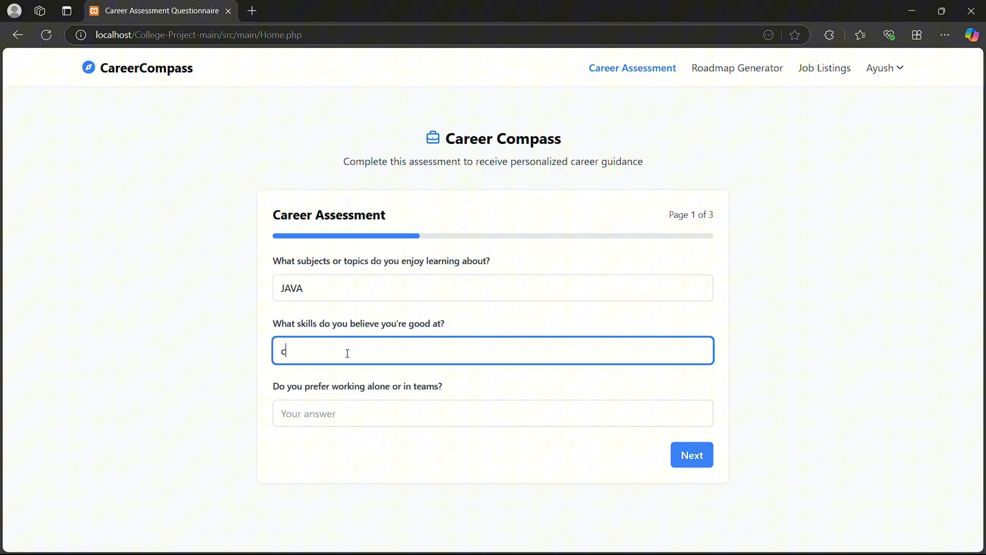
{"action": "type", "text": "oding"}
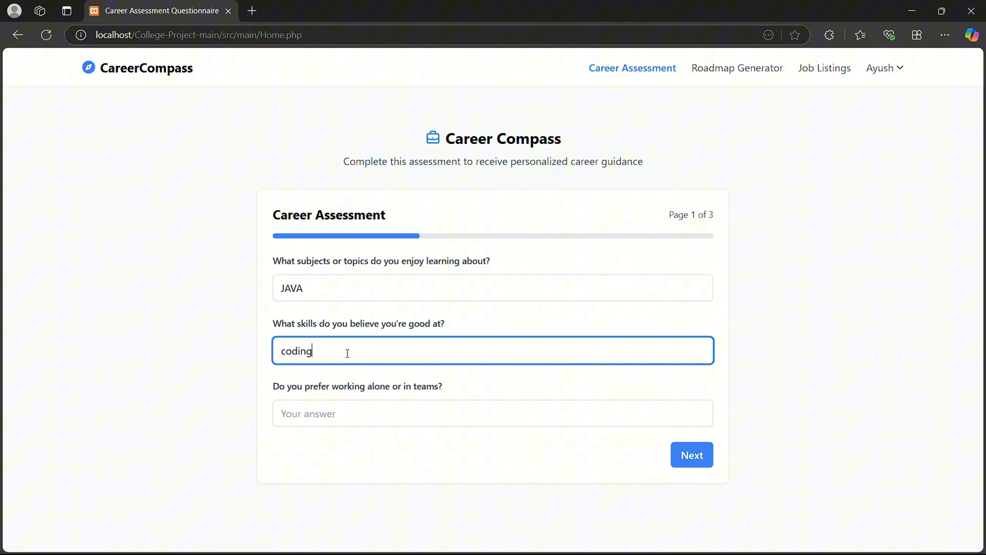
{"action": "left_click", "coordinate": [492, 413]}
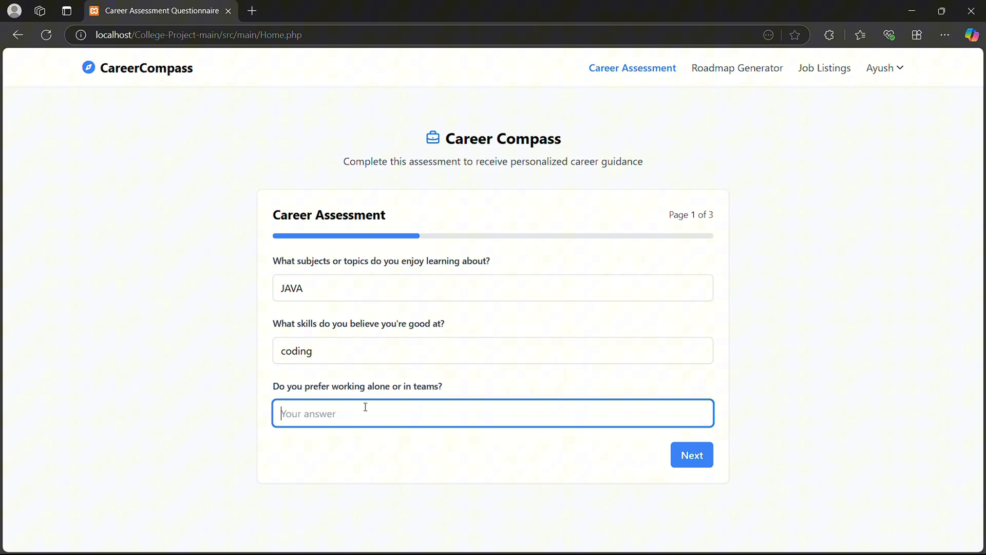
{"action": "type", "text": "j"}
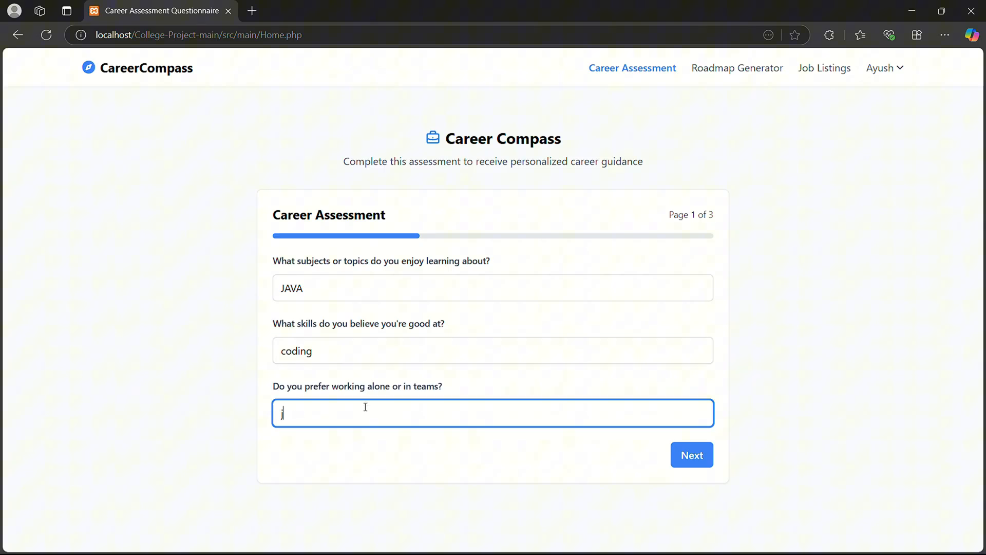
{"action": "left_click", "coordinate": [691, 455]}
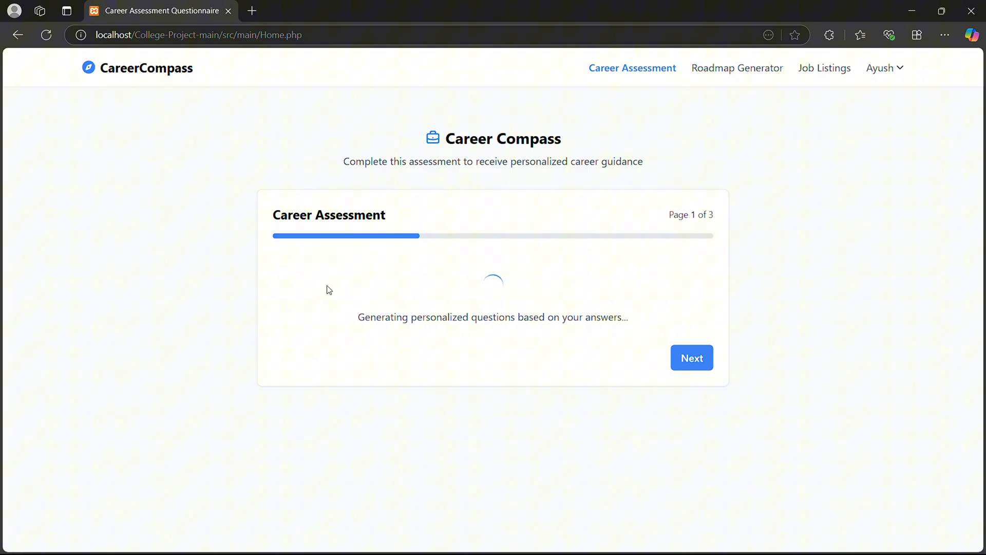
Fill the three Page 2 follow-up answers on Android interests, a proud project and team dynamics.
{"action": "left_click", "coordinate": [691, 358]}
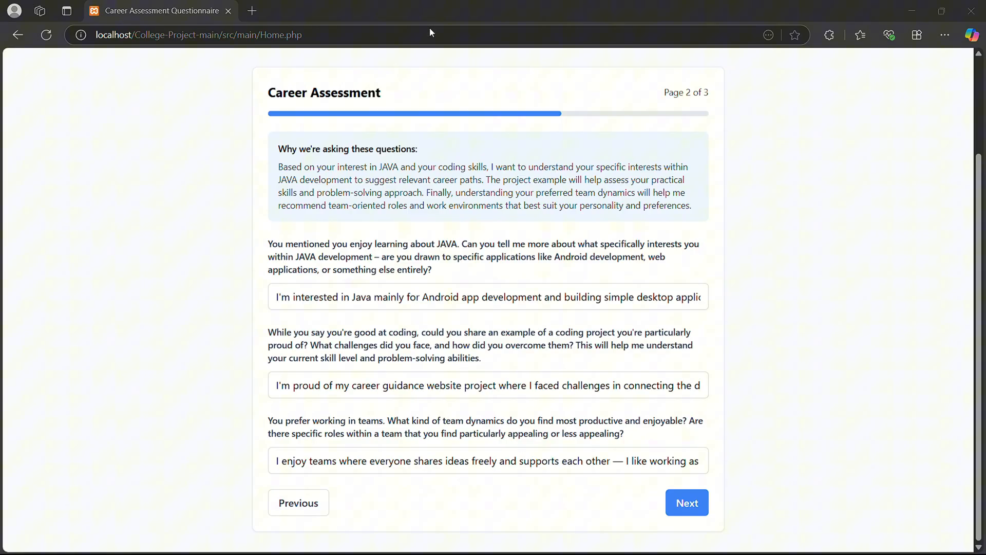
{"action": "mouse_move", "coordinate": [685, 452]}
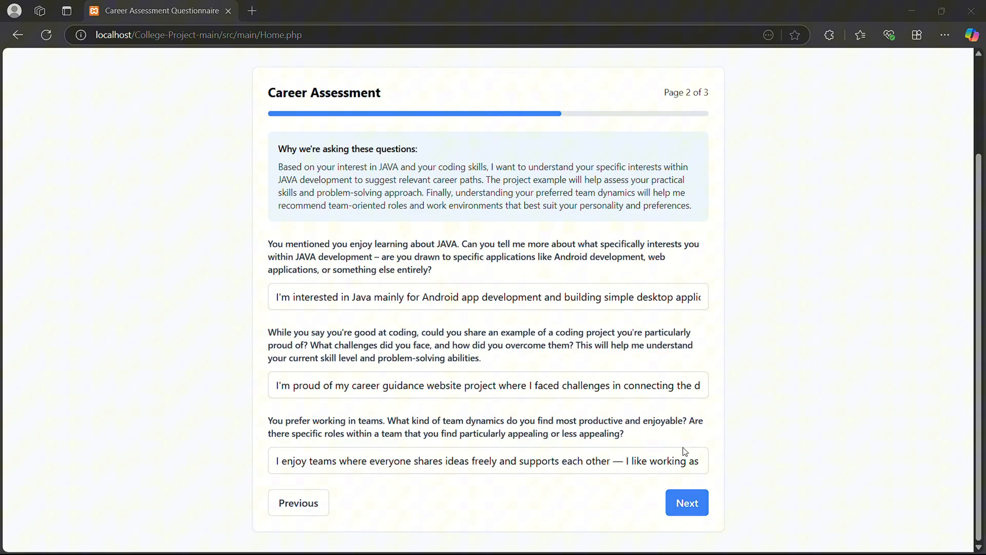
Submit Page 2 and answer Page 3's questions on Java components, aspirations and collaboration.
{"action": "left_click", "coordinate": [687, 502]}
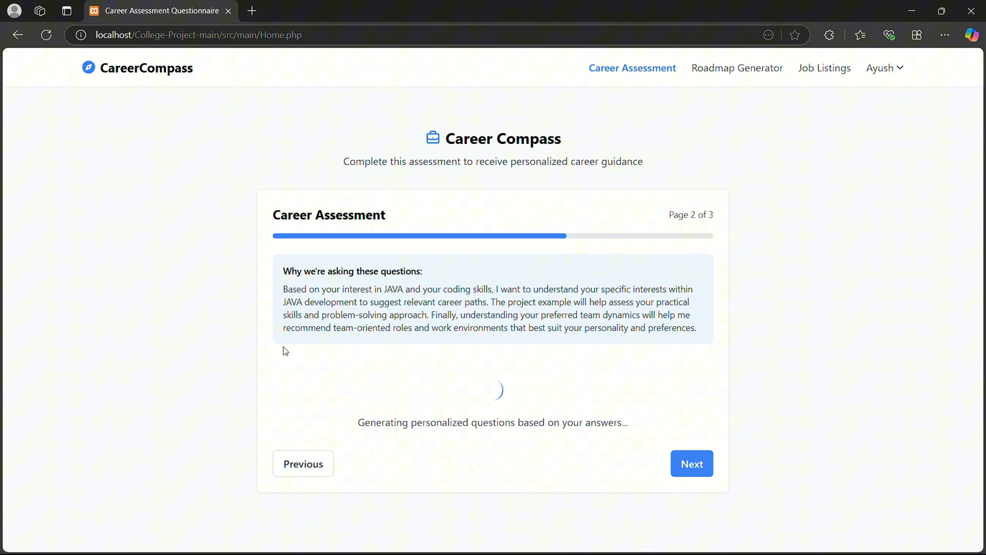
{"action": "left_click", "coordinate": [690, 464]}
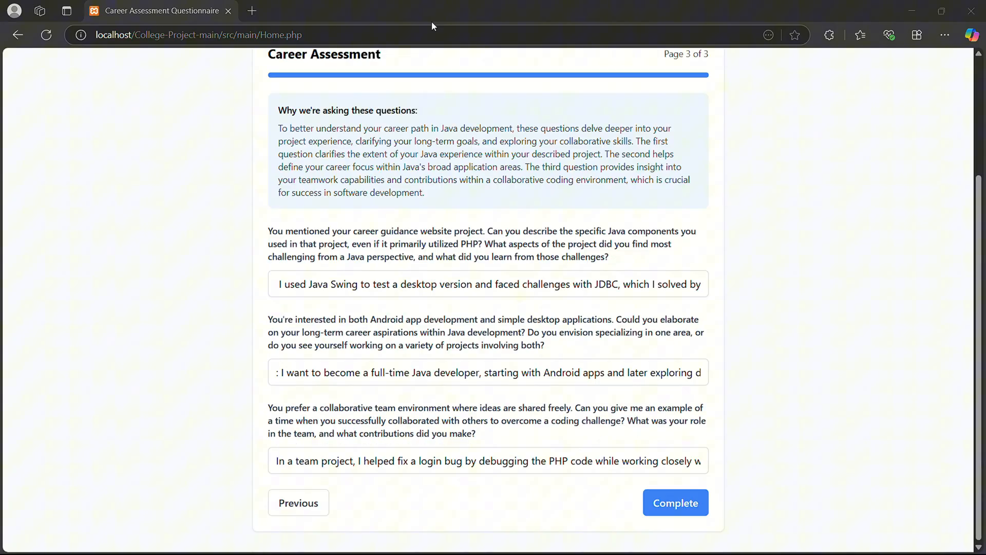
{"action": "mouse_move", "coordinate": [699, 391]}
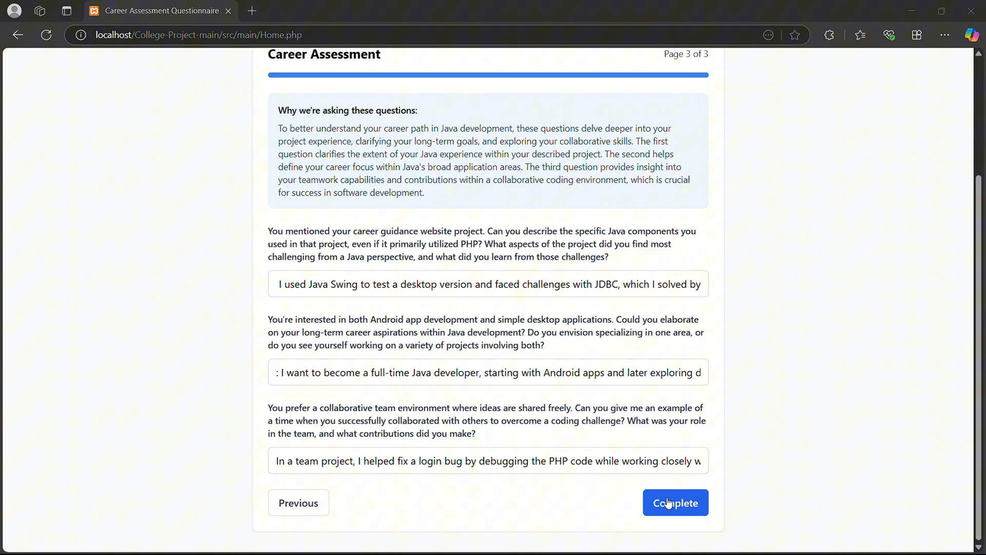
{"action": "left_click", "coordinate": [675, 502]}
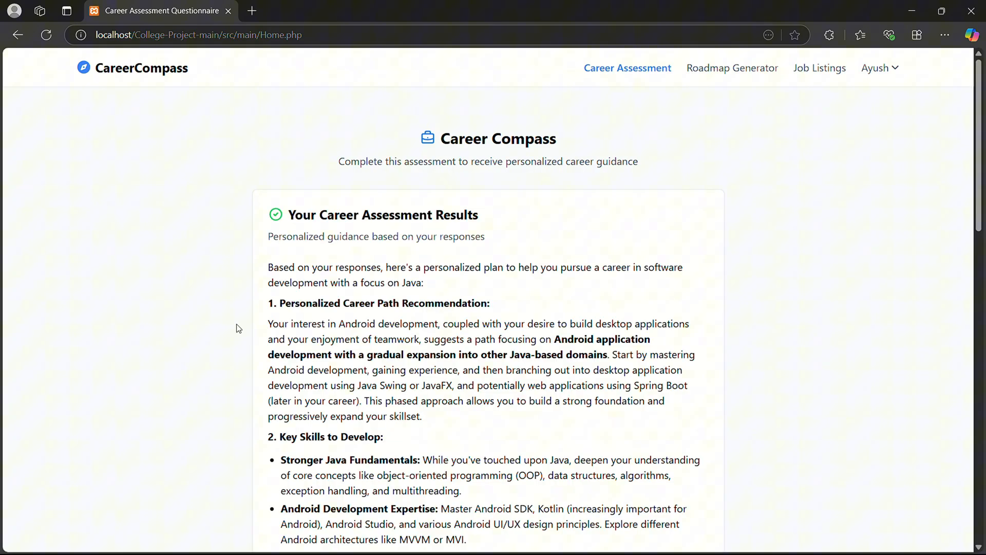
{"action": "scroll", "scroll_direction": "down", "scroll_amount": 3}
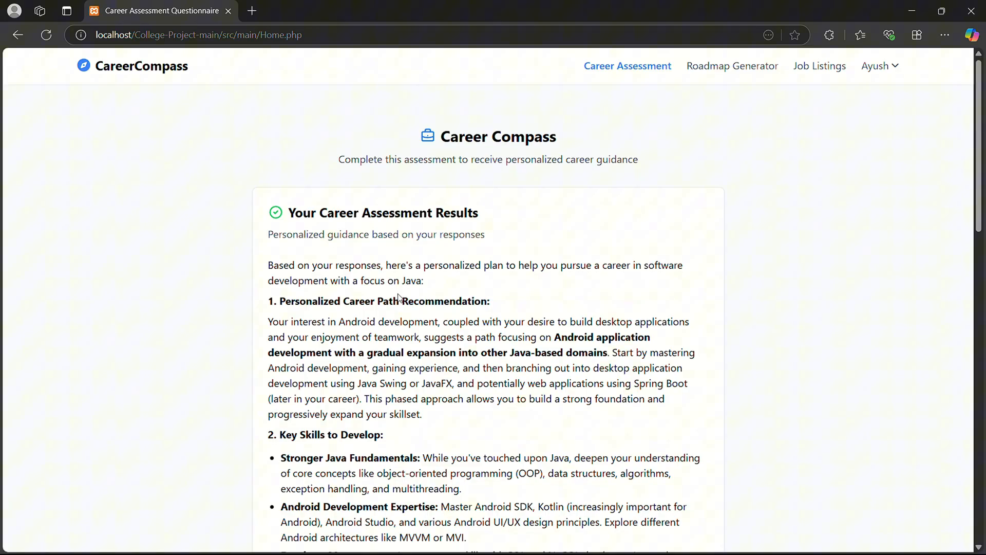
{"action": "scroll", "scroll_direction": "down", "scroll_amount": 3}
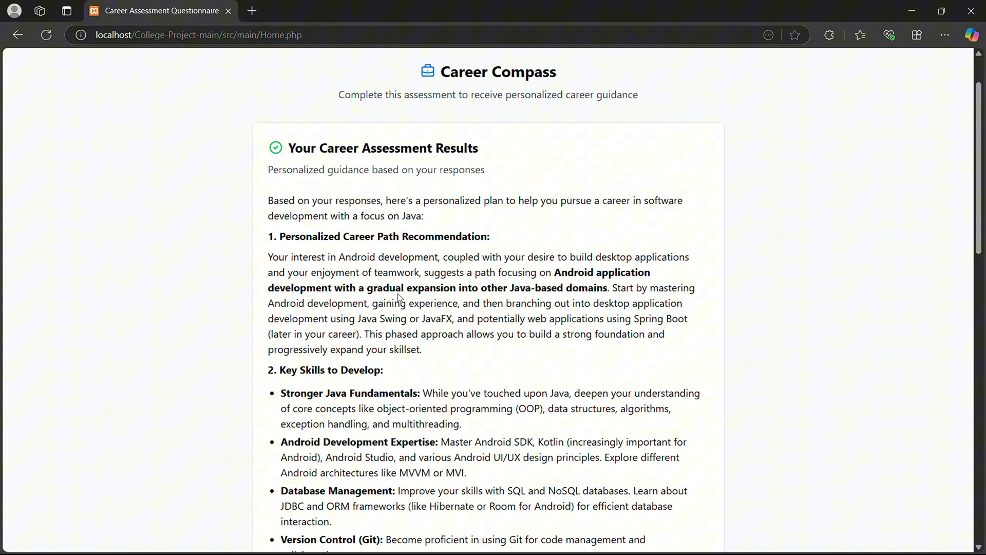
{"action": "scroll", "scroll_direction": "down", "scroll_amount": 3}
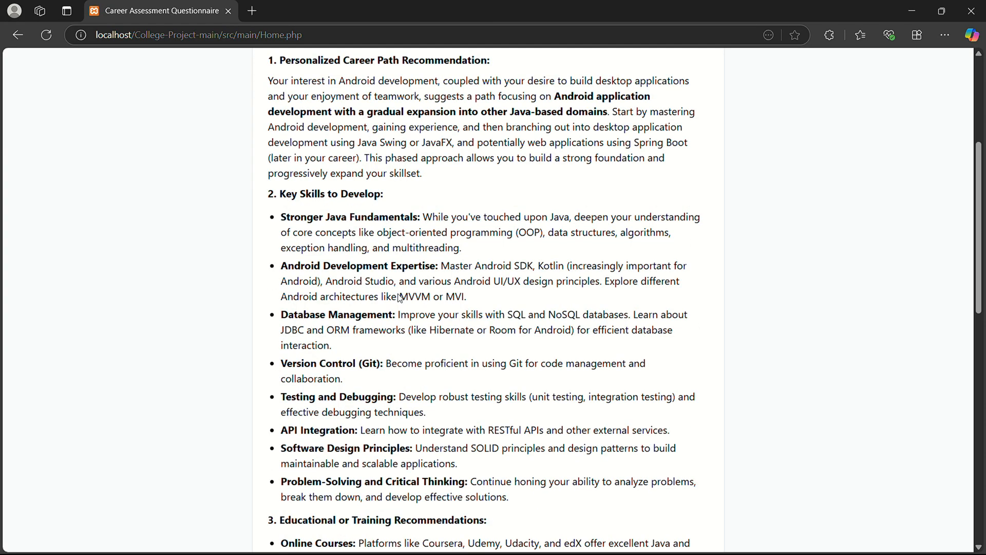
{"action": "scroll", "scroll_direction": "down", "scroll_amount": 3}
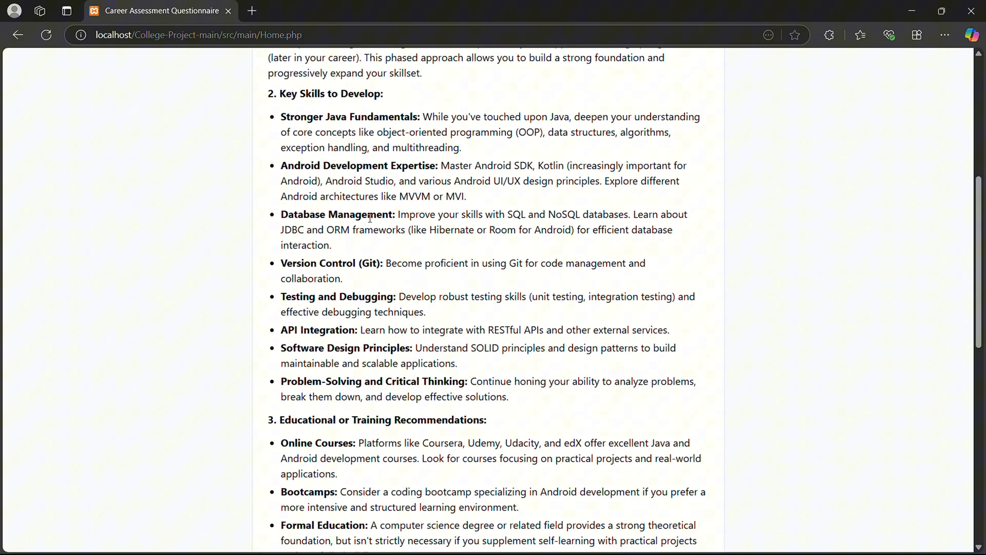
{"action": "scroll", "scroll_direction": "down", "scroll_amount": 3}
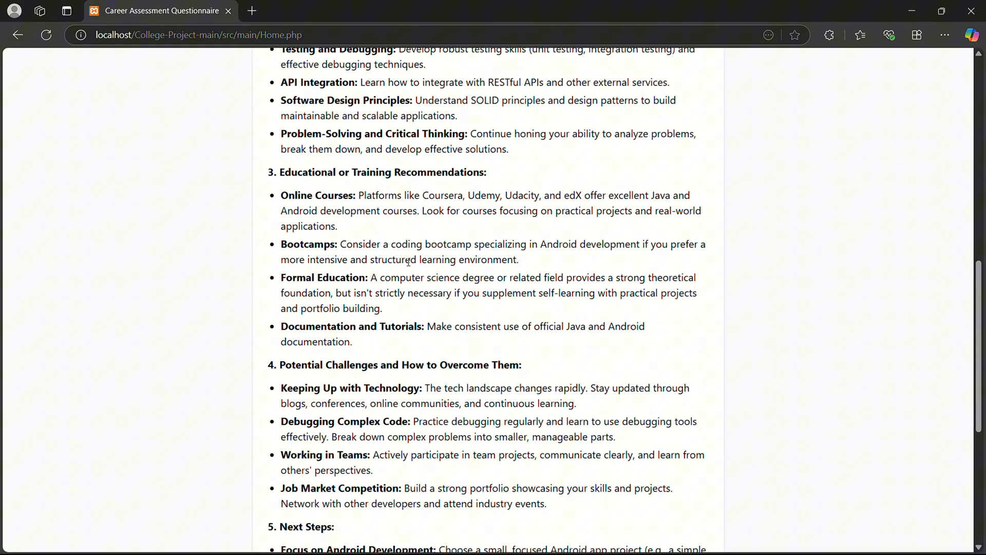
{"action": "scroll", "scroll_direction": "down", "scroll_amount": 3}
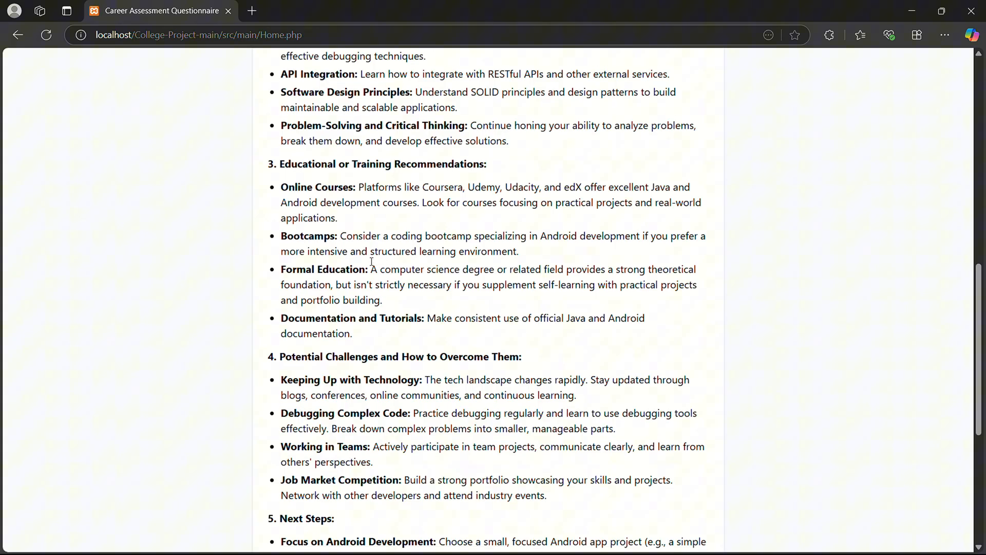
{"action": "scroll", "scroll_direction": "down", "scroll_amount": 3}
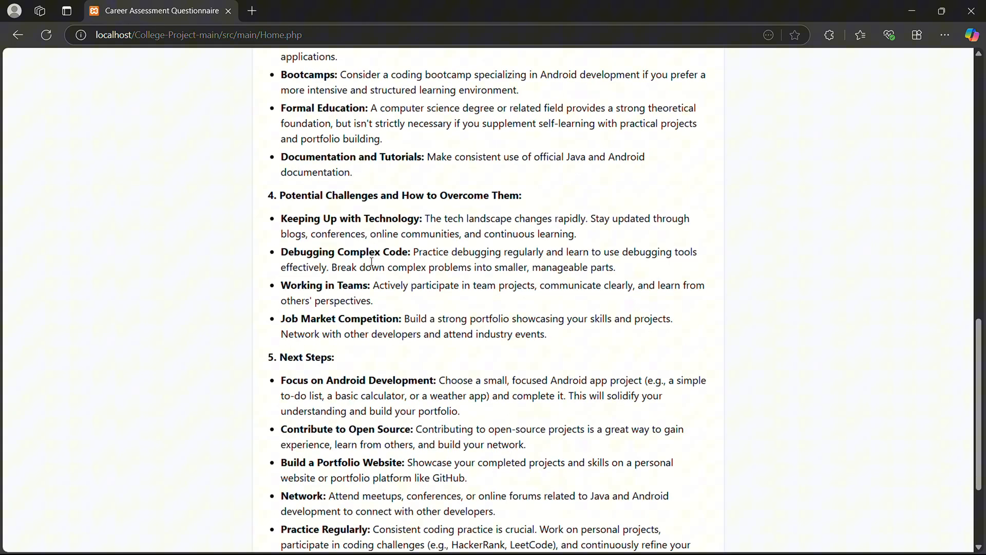
{"action": "scroll", "scroll_direction": "down", "scroll_amount": 3}
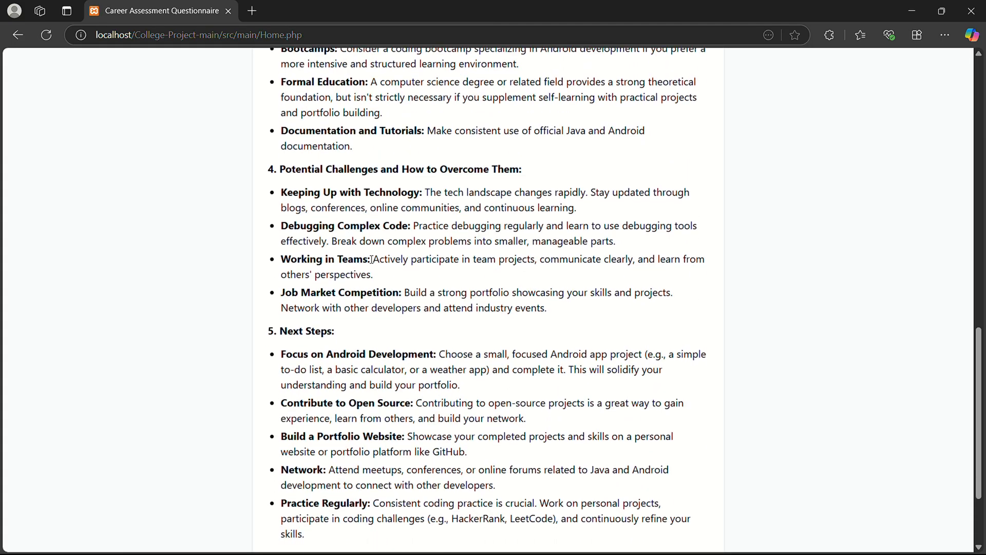
{"action": "scroll", "scroll_direction": "down", "scroll_amount": 3}
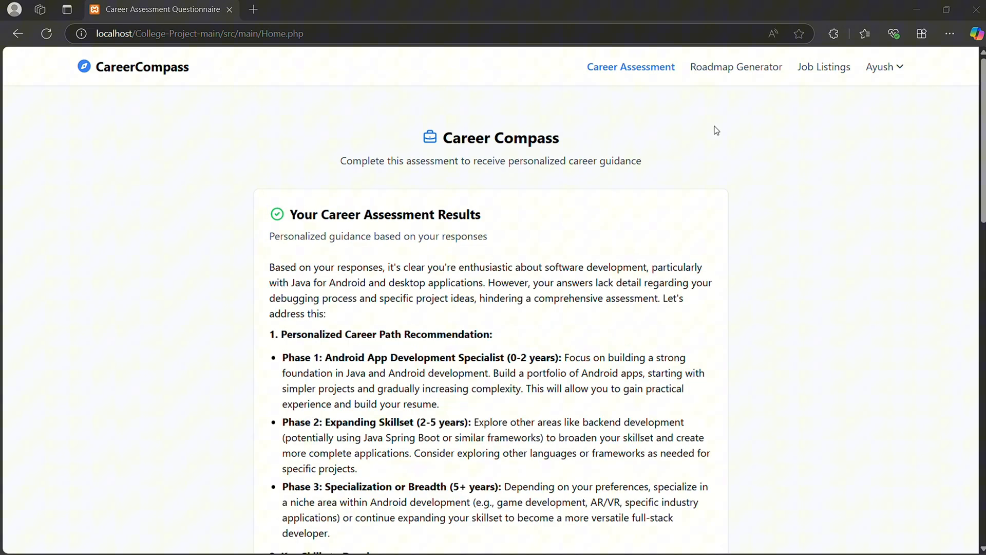
In the Roadmap Generator, set the career goal to full stack development from the saved suggestion.
{"action": "left_click", "coordinate": [735, 66]}
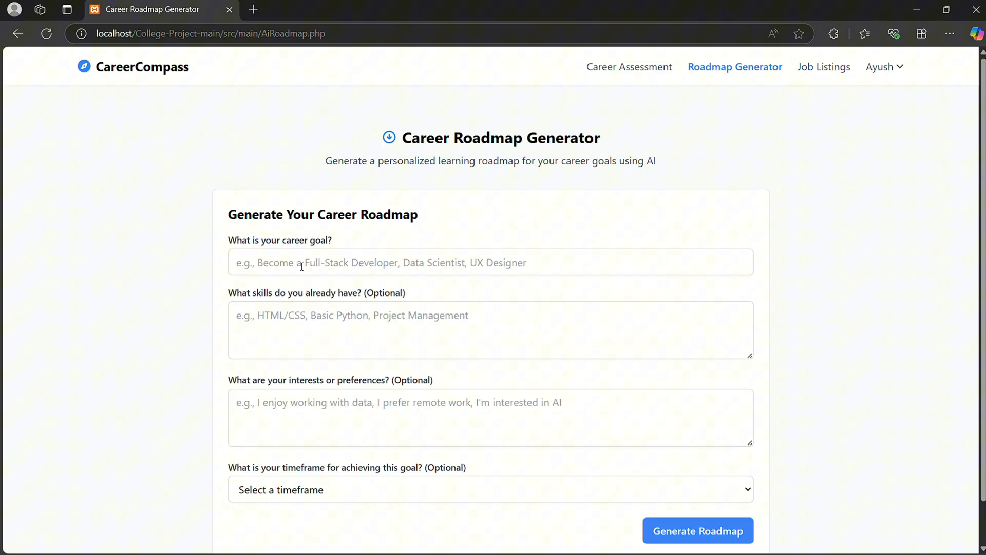
{"action": "left_click", "coordinate": [491, 262]}
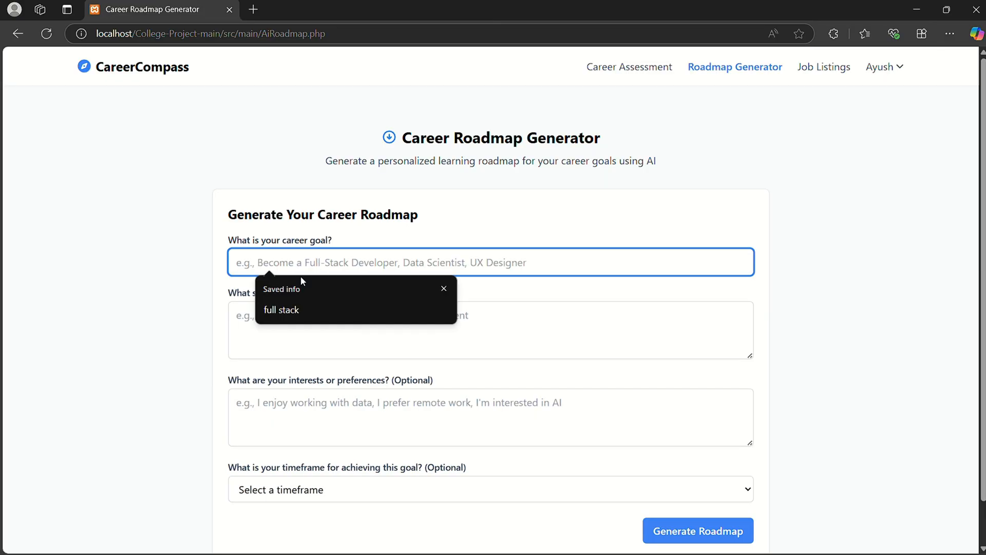
{"action": "left_click", "coordinate": [280, 310]}
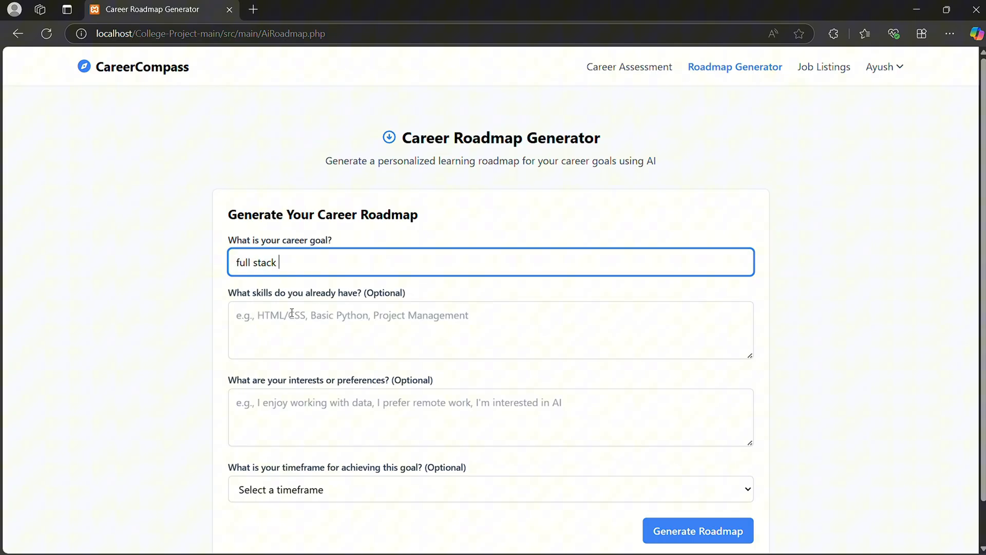
{"action": "type", "text": "dev"}
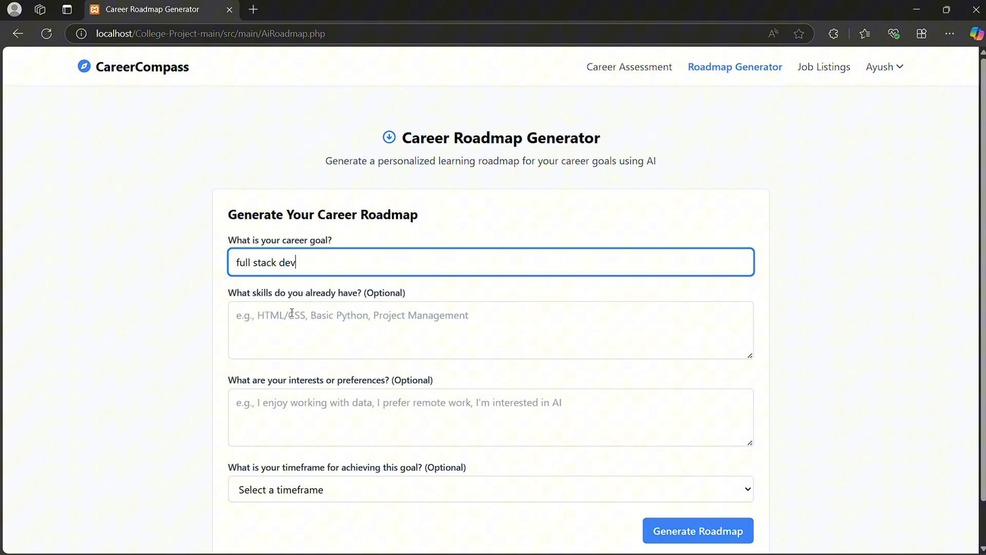
{"action": "left_click", "coordinate": [491, 330]}
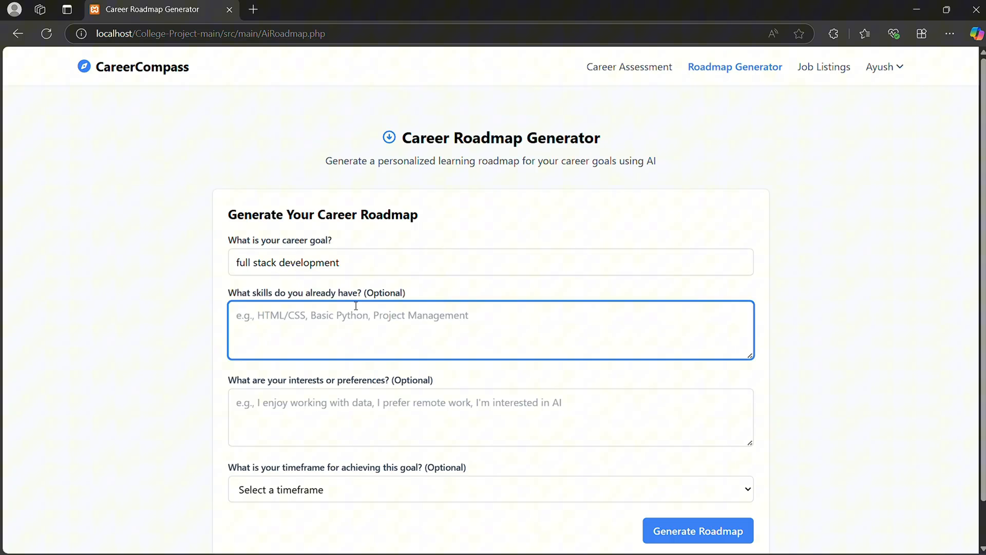
Enter existing skills html, css, js and generate the roadmap.
{"action": "type", "text": "html"}
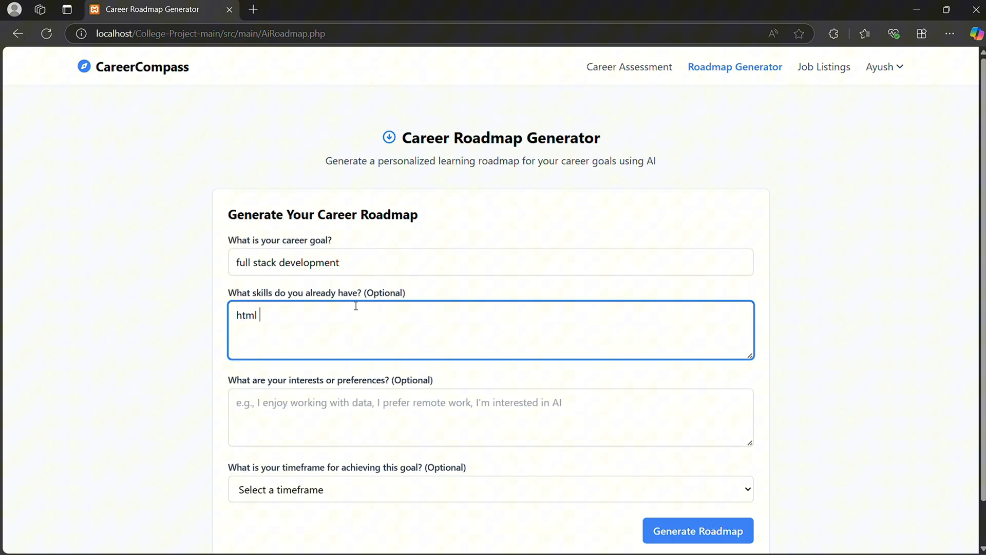
{"action": "type", "text": "css"}
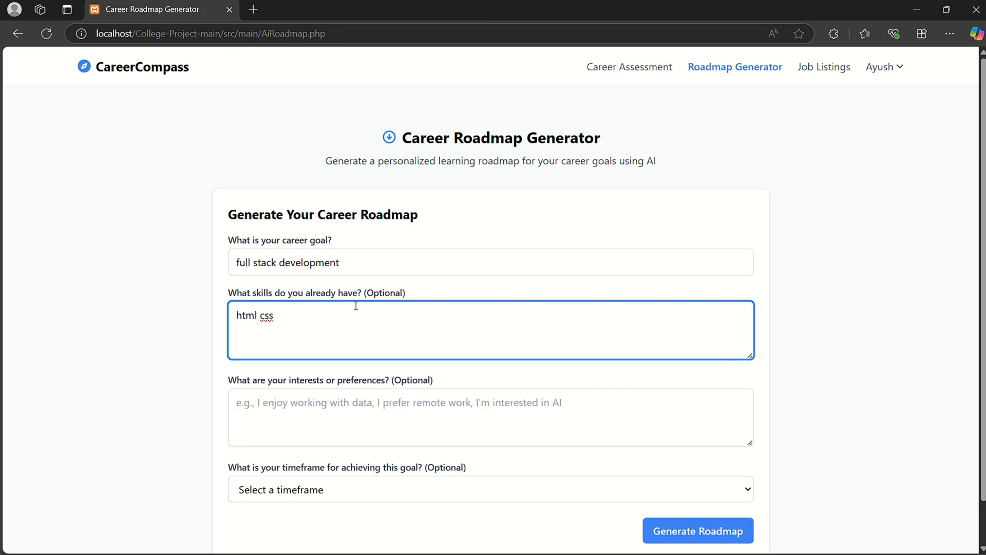
{"action": "type", "text": "js"}
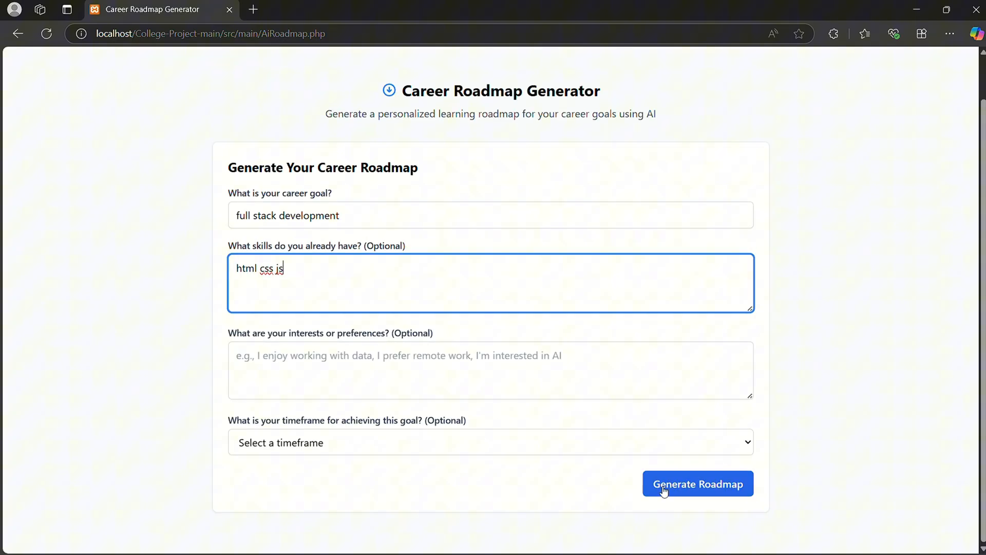
{"action": "left_click", "coordinate": [696, 483]}
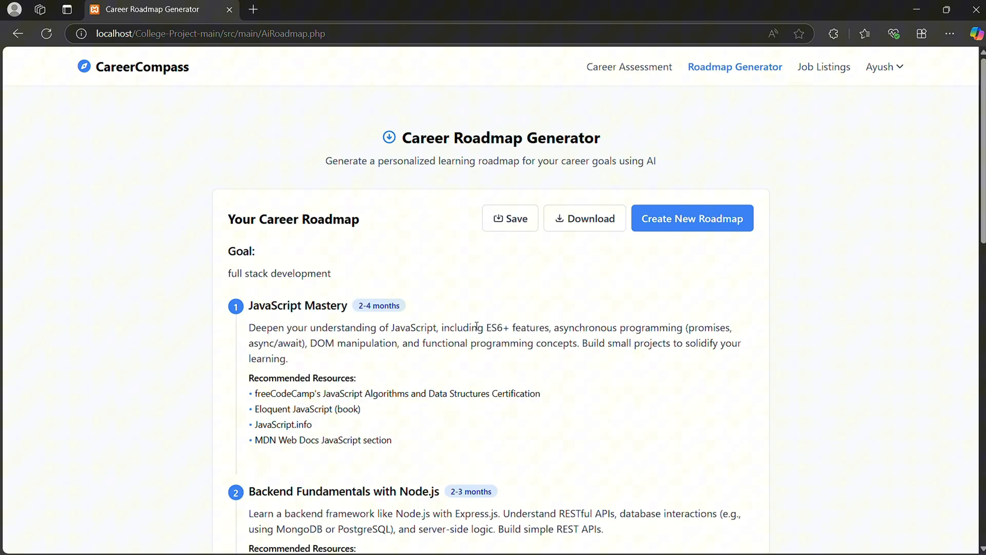
Scroll through the roadmap phases from JavaScript Mastery to database design, then back to top.
{"action": "scroll", "scroll_direction": "down", "scroll_amount": 3}
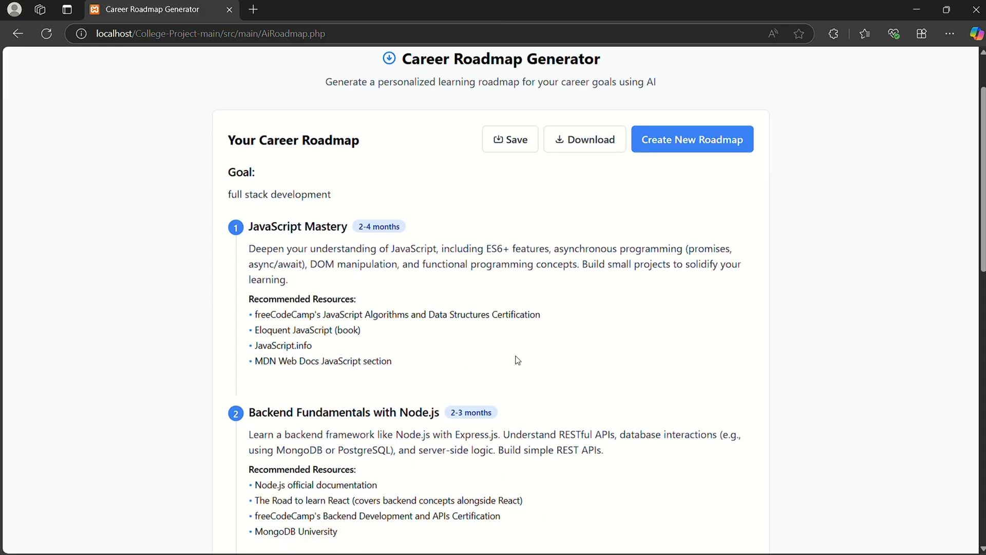
{"action": "scroll", "scroll_direction": "down", "scroll_amount": 3}
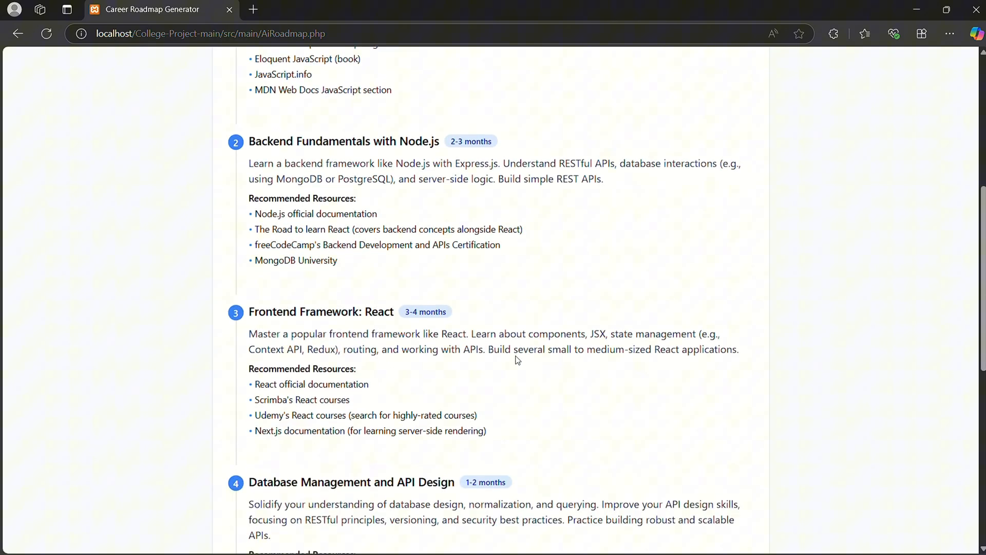
{"action": "scroll", "scroll_direction": "down", "scroll_amount": 3}
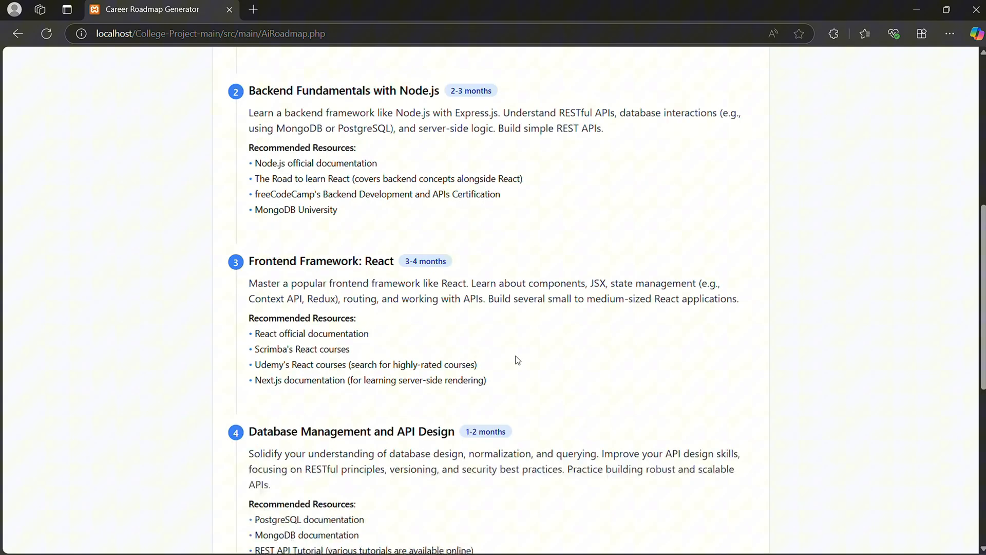
{"action": "scroll", "scroll_direction": "up", "scroll_amount": 3}
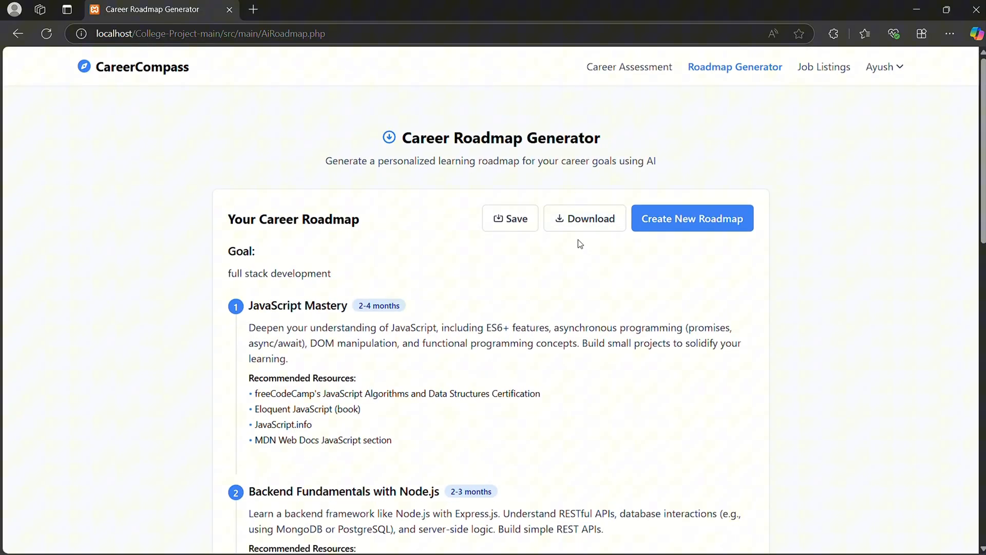
{"action": "mouse_move", "coordinate": [463, 204]}
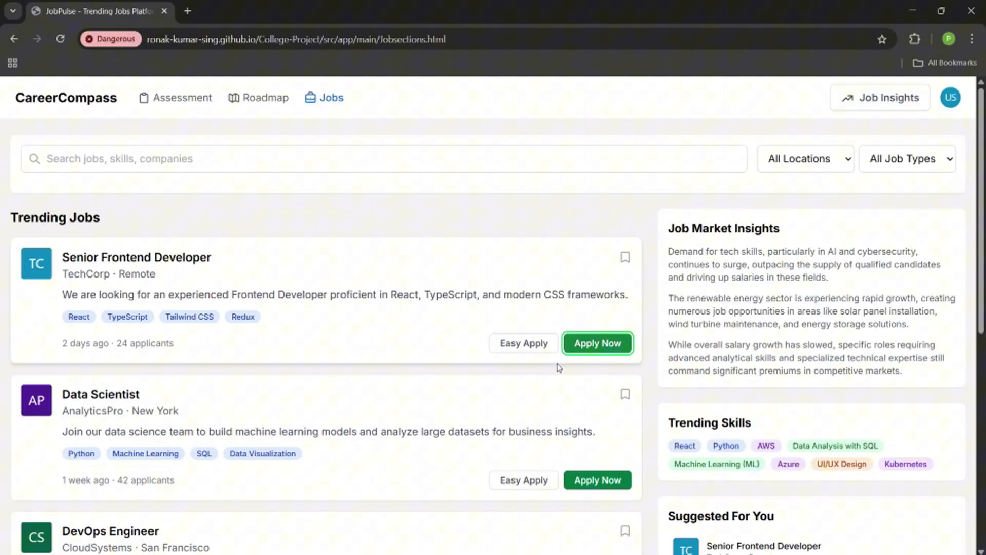
Scroll through the Trending Jobs list on the hosted site's Jobs page.
{"action": "scroll", "scroll_direction": "down", "scroll_amount": 3}
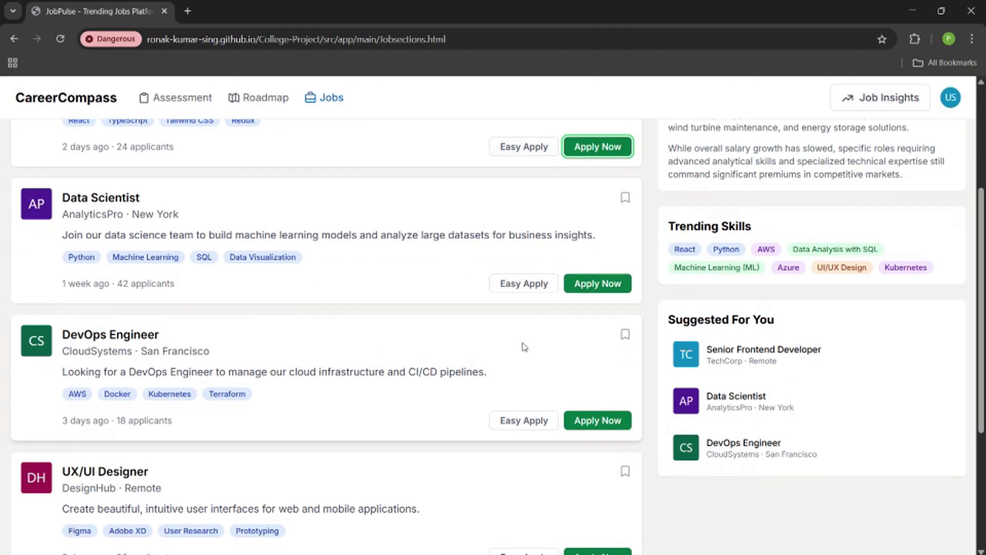
{"action": "scroll", "scroll_direction": "up", "scroll_amount": 3}
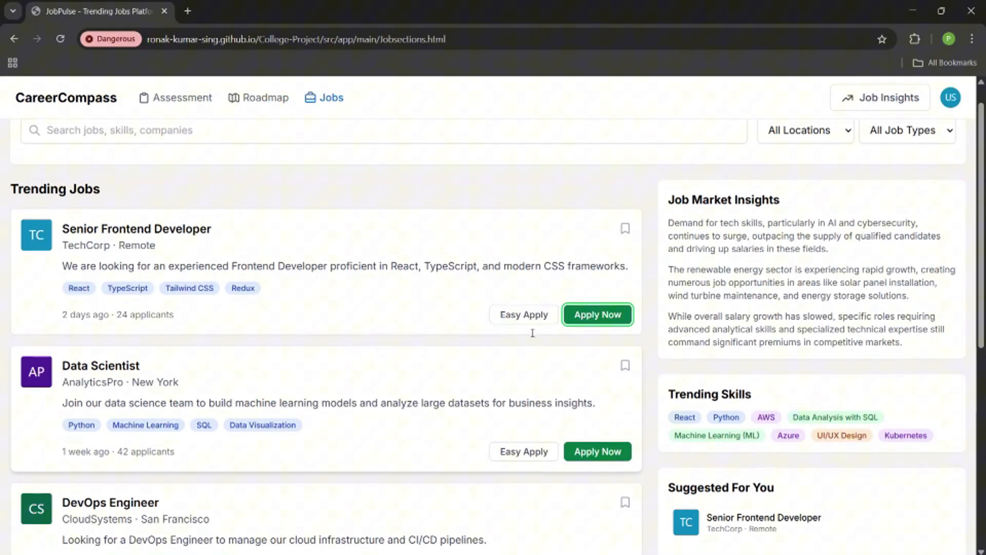
{"action": "scroll", "scroll_direction": "down", "scroll_amount": 3}
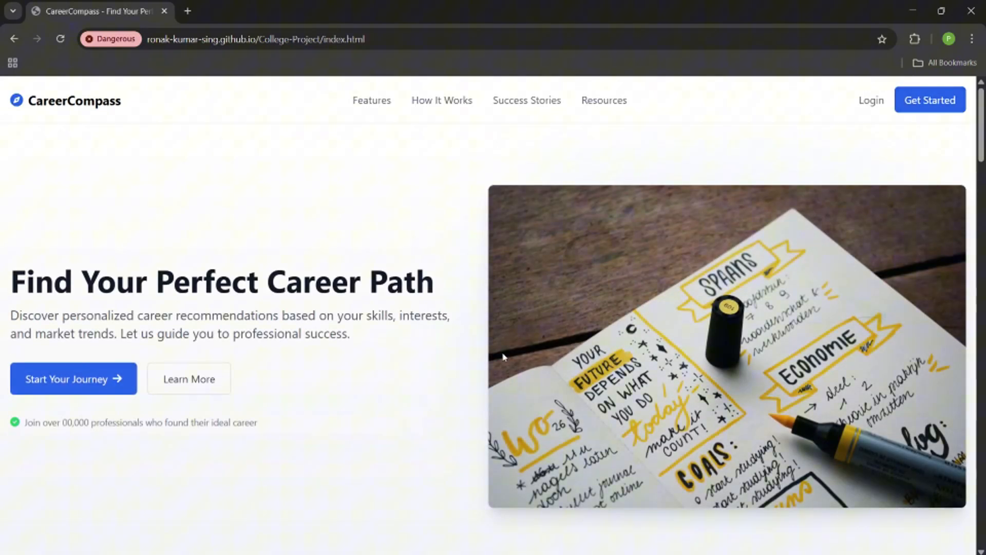
{"action": "mouse_move", "coordinate": [398, 397]}
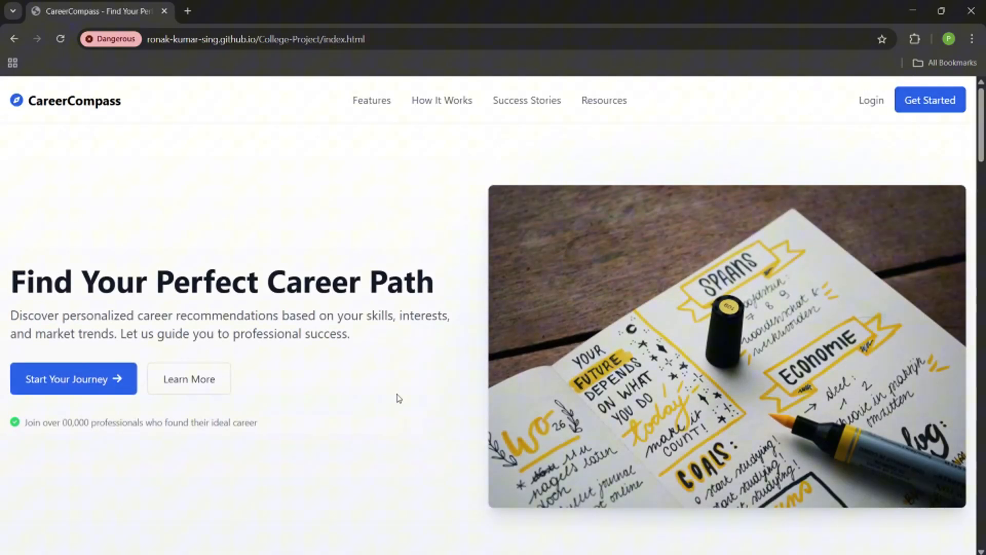